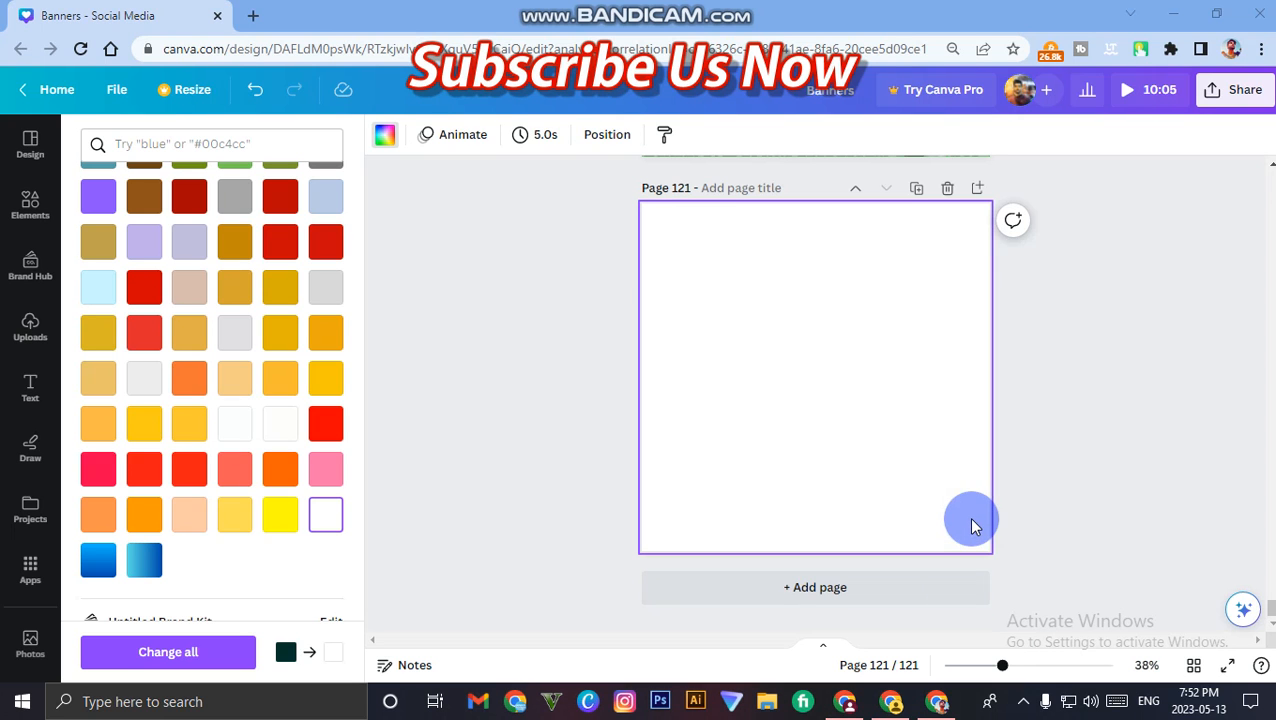
pyautogui.moveTo(1147, 33)
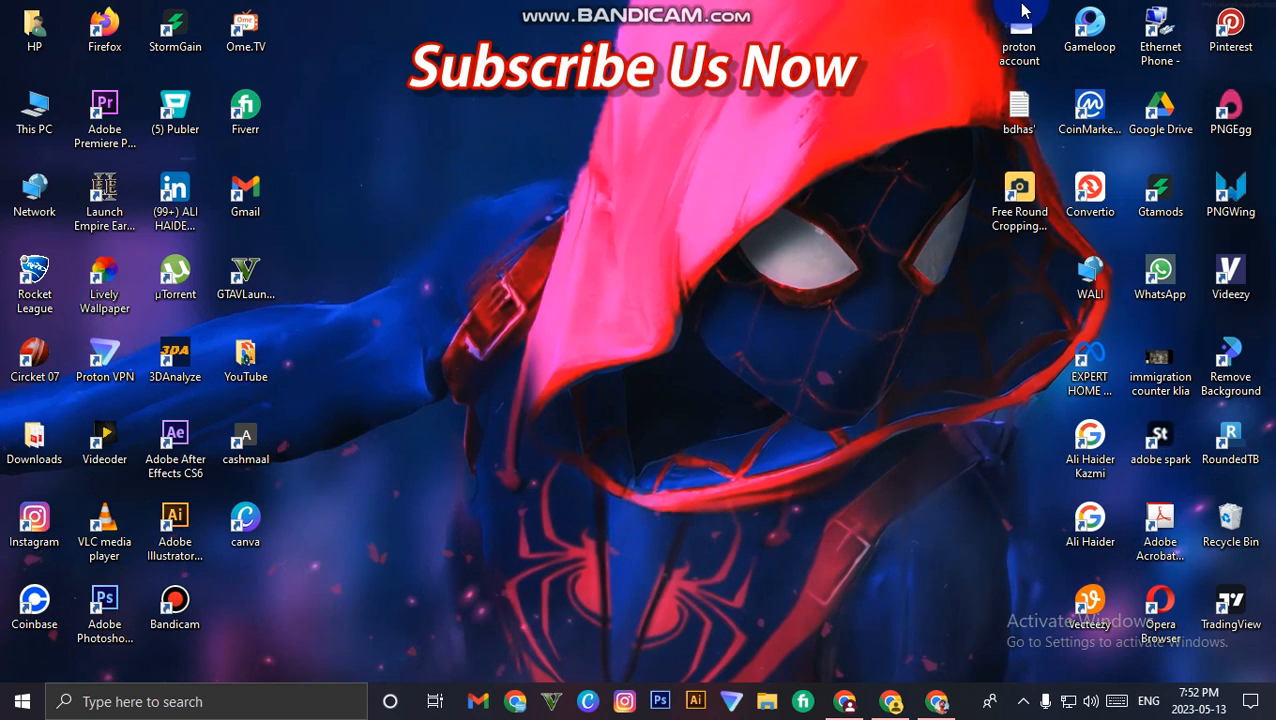
pyautogui.moveTo(822, 468)
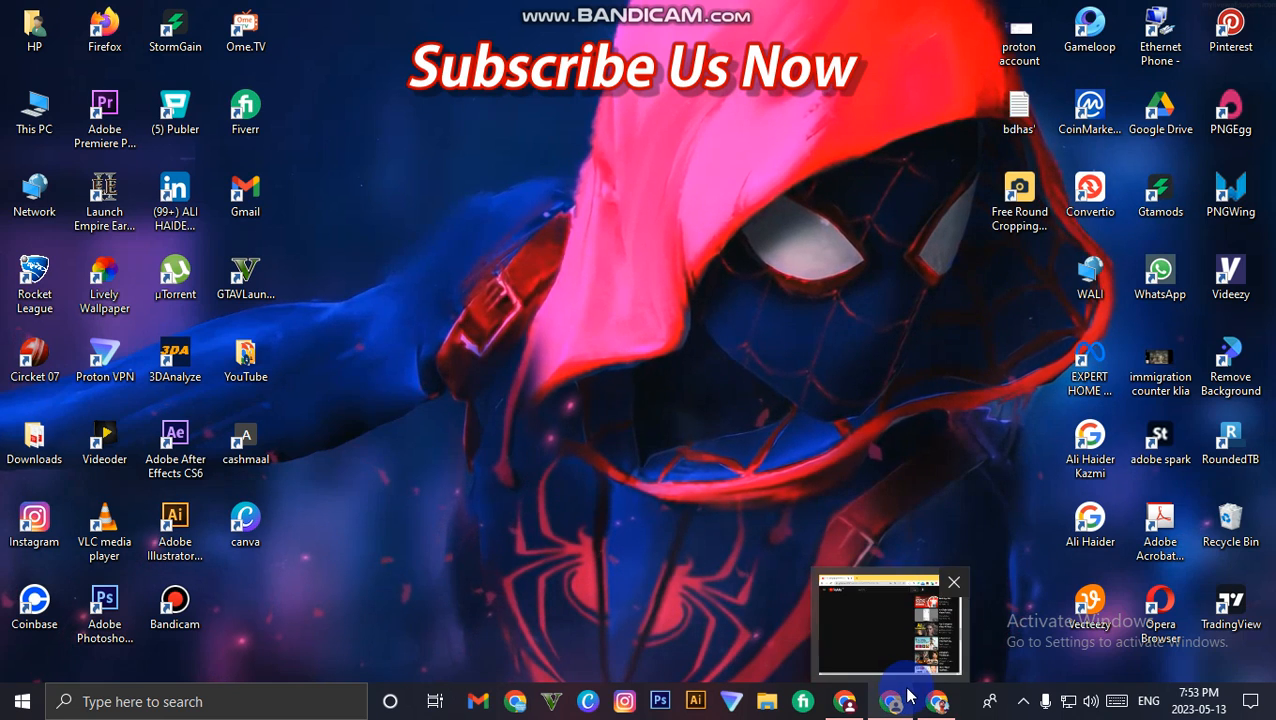
# - Restore the Chrome window showing the Canva banner design with blank page 121
pyautogui.click(888, 625)
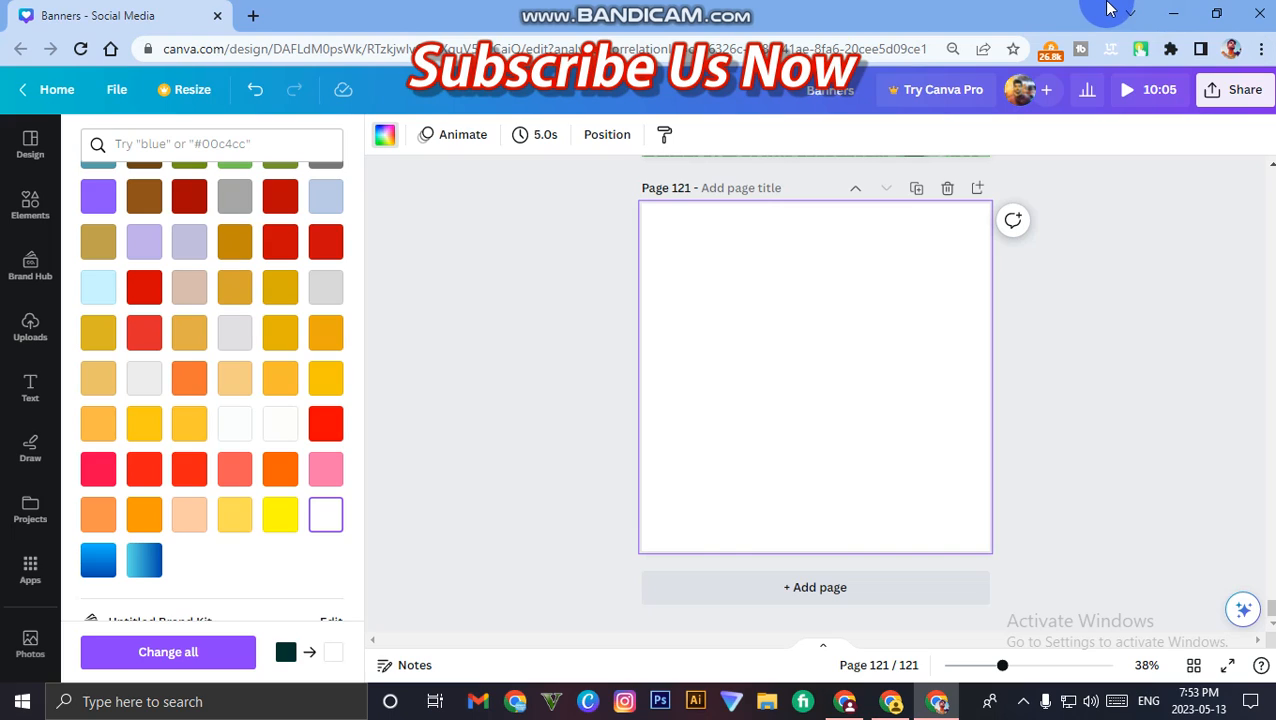
pyautogui.moveTo(1112, 8)
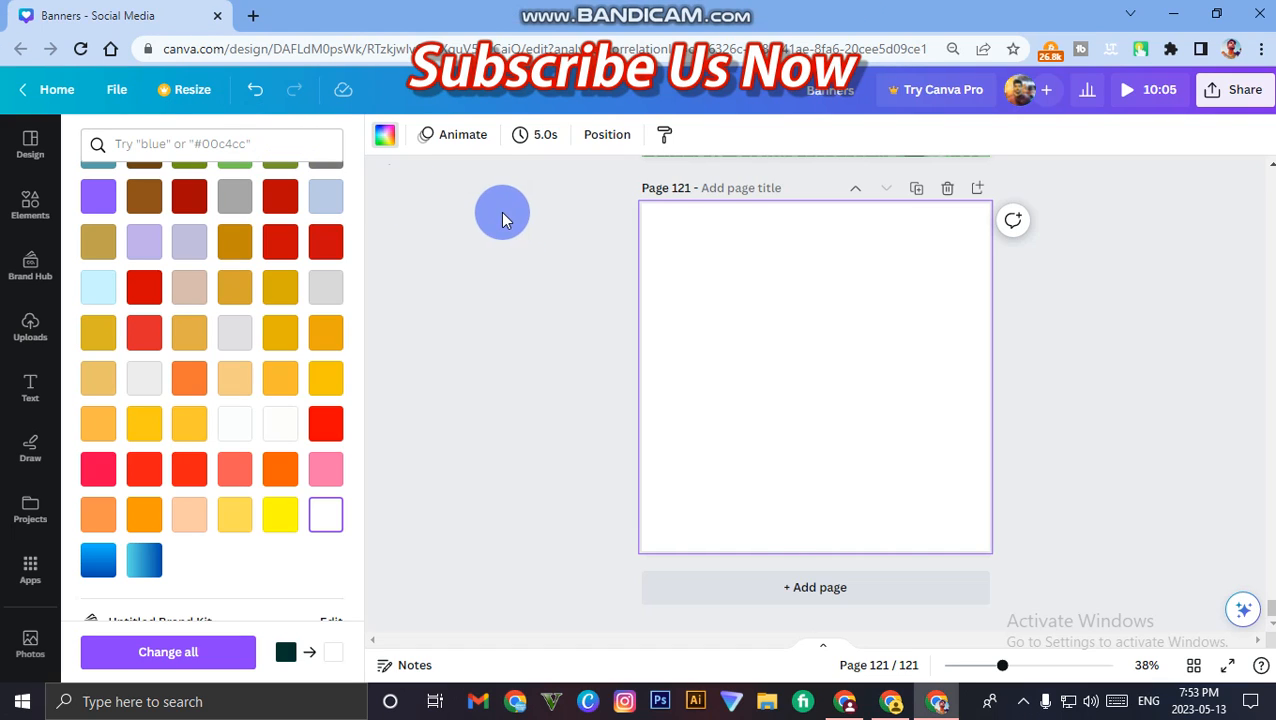
pyautogui.moveTo(294, 89)
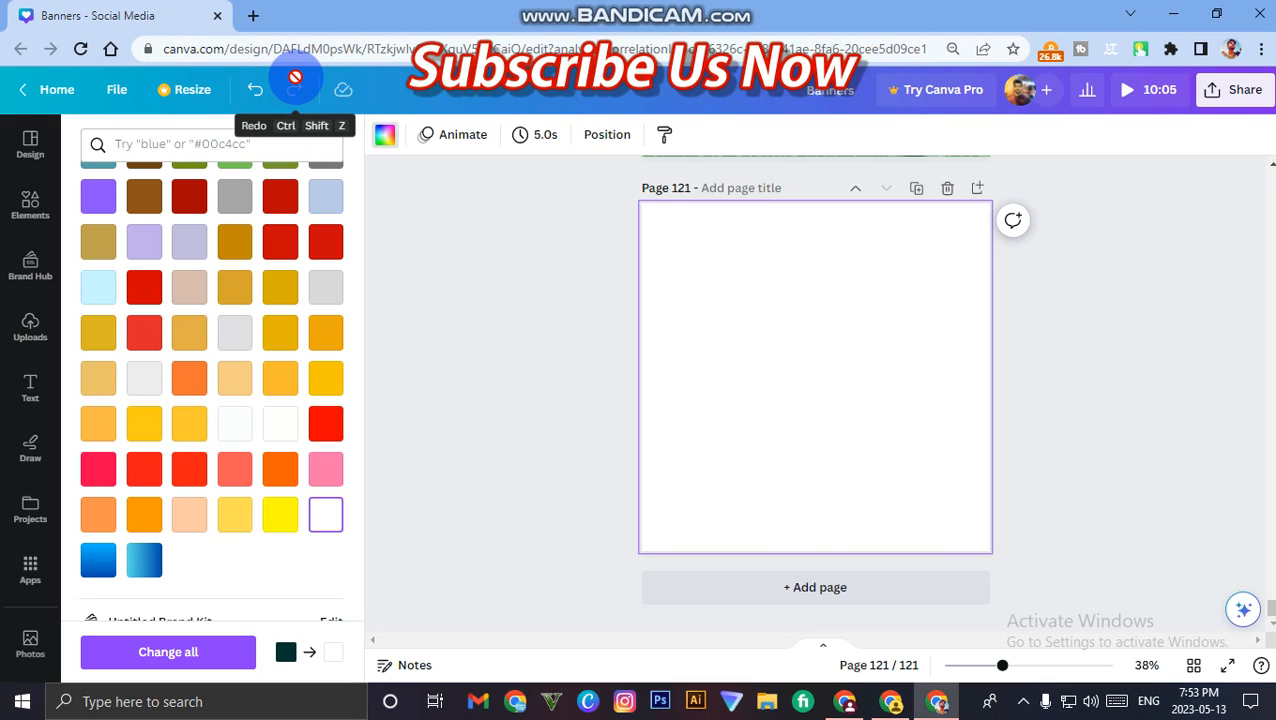
# - Deselect the page and scroll the Uploads images to place the presenter photo on page 121
pyautogui.click(30, 145)
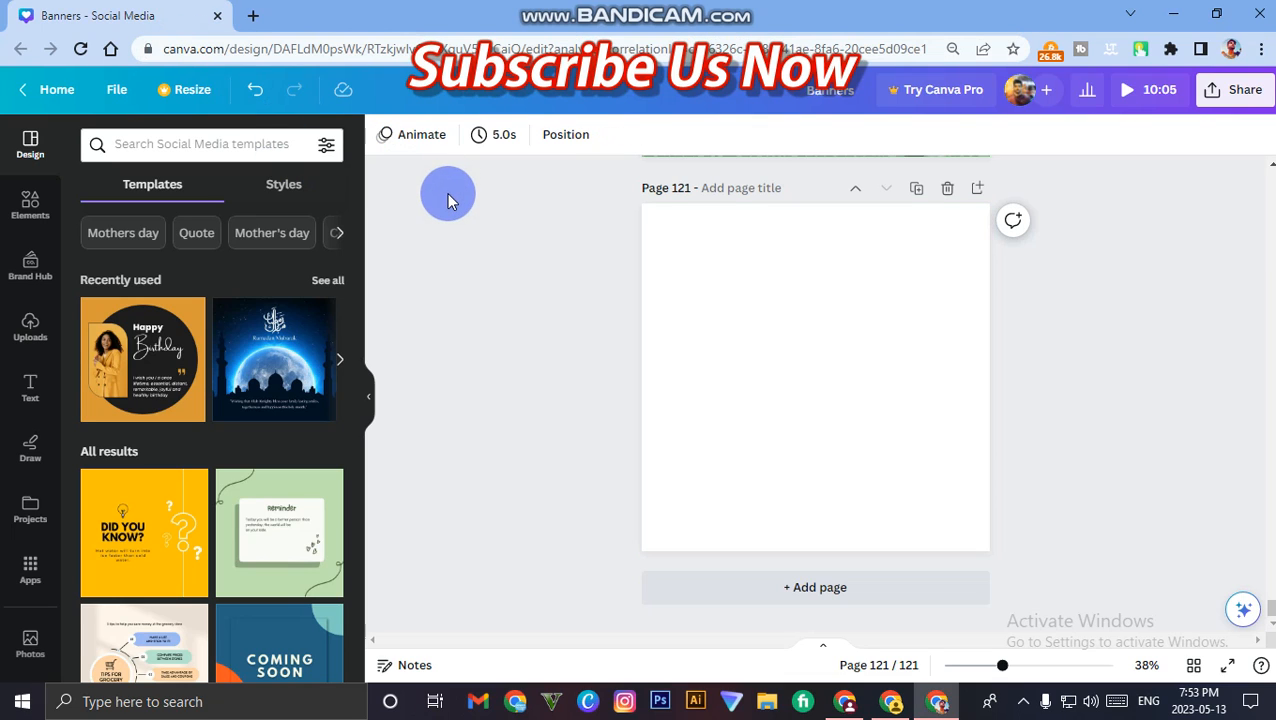
pyautogui.moveTo(449, 203)
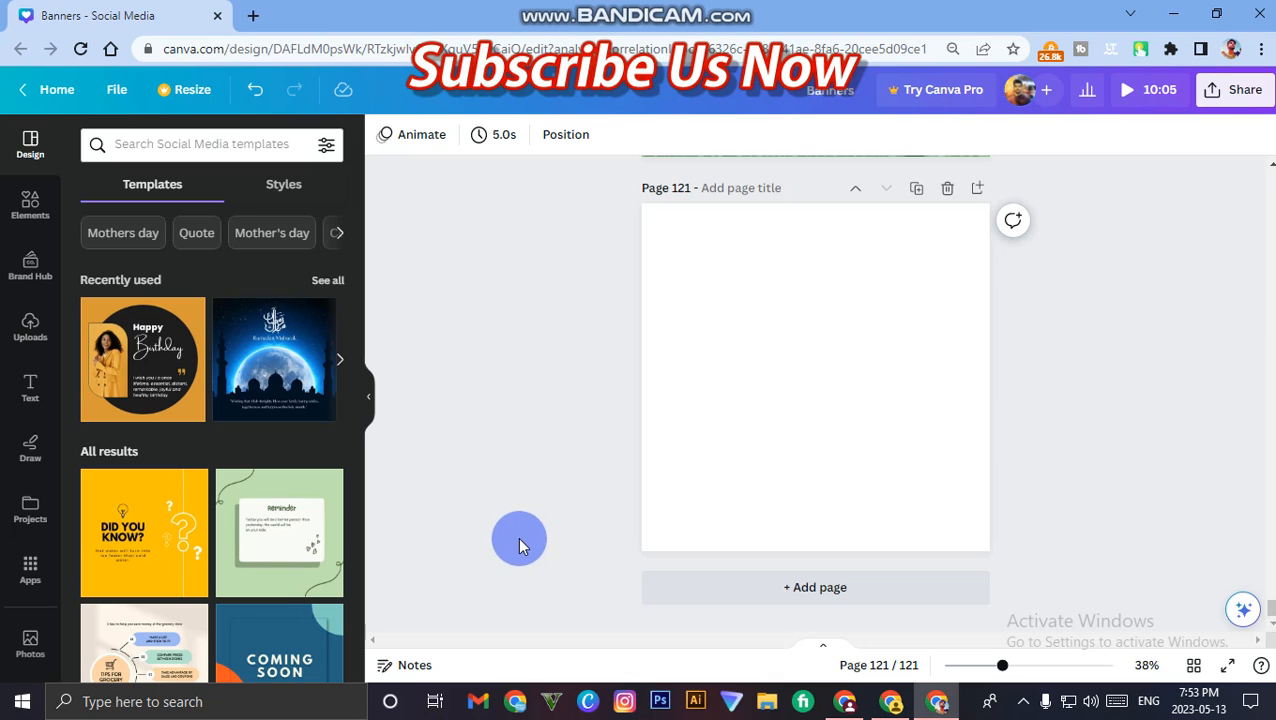
pyautogui.moveTo(390, 428)
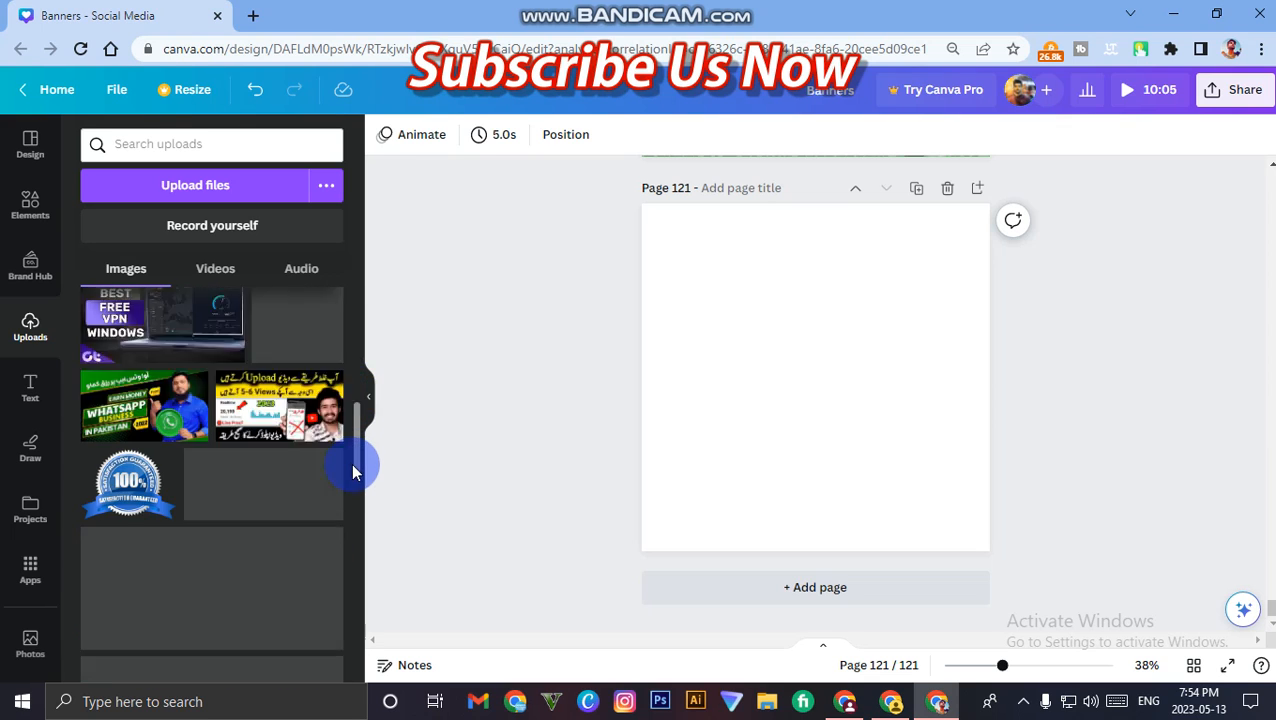
pyautogui.scroll(-3)
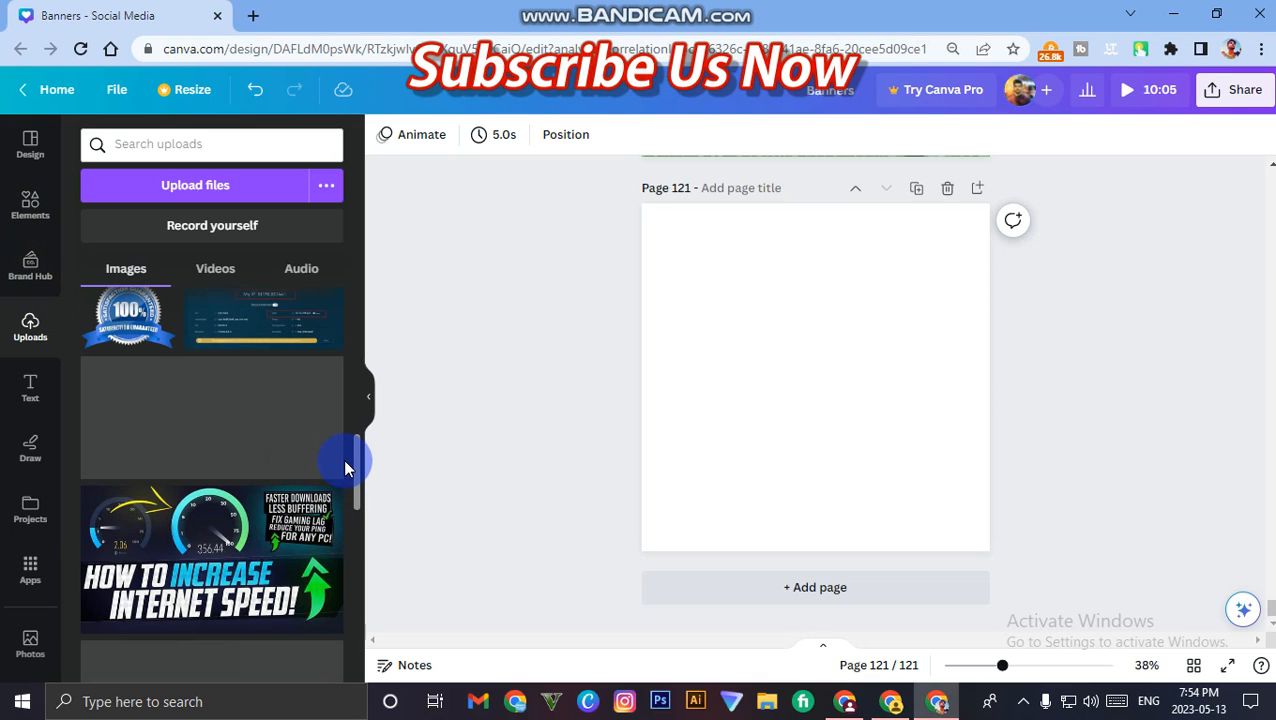
pyautogui.scroll(-3)
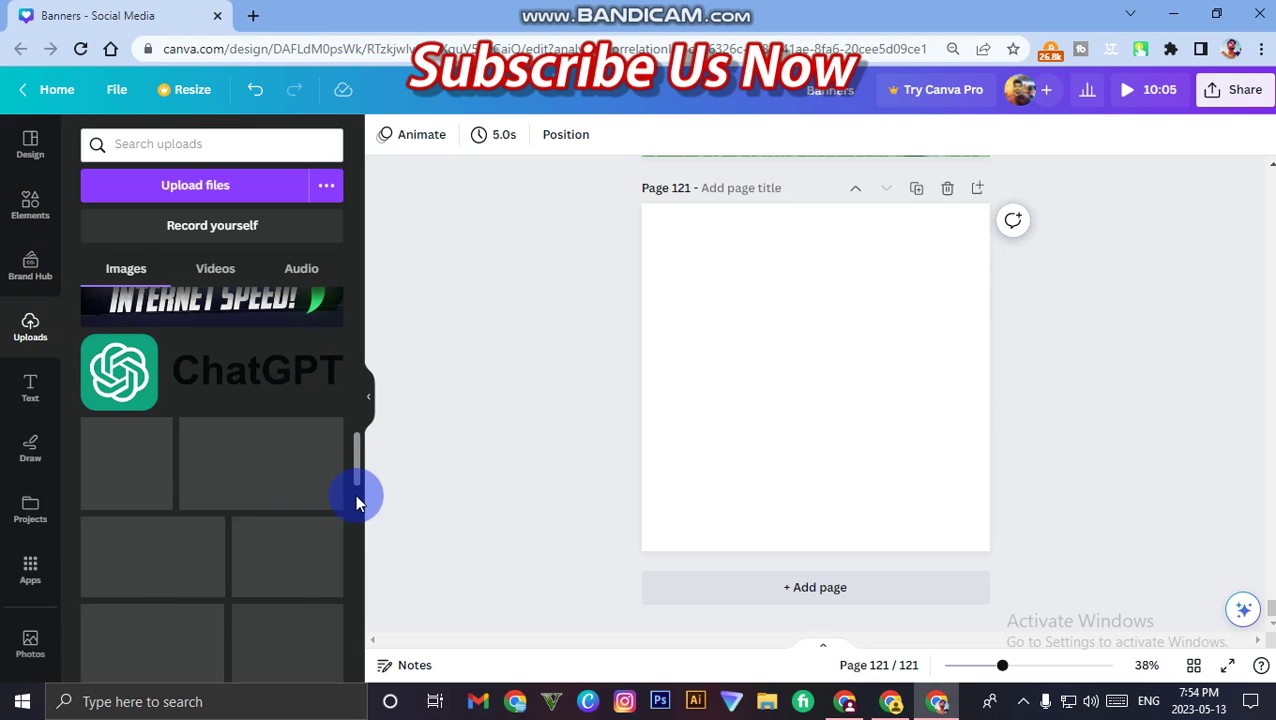
pyautogui.scroll(-3)
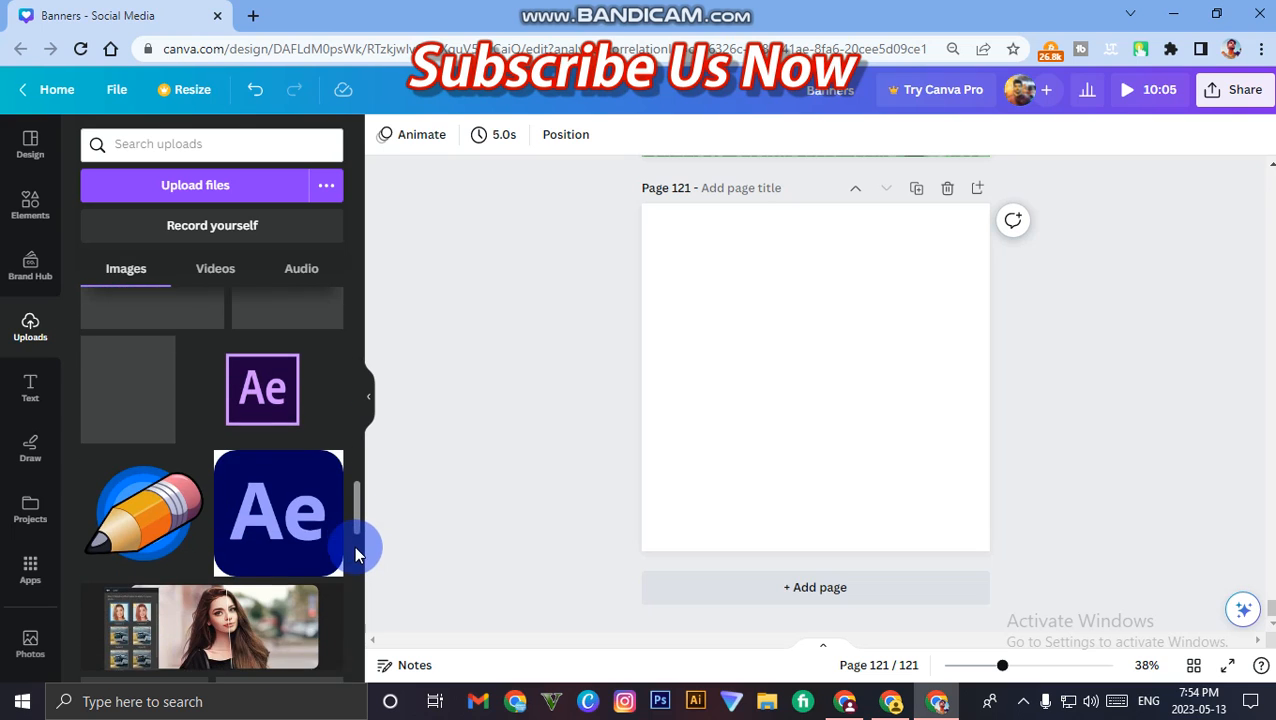
pyautogui.scroll(-3)
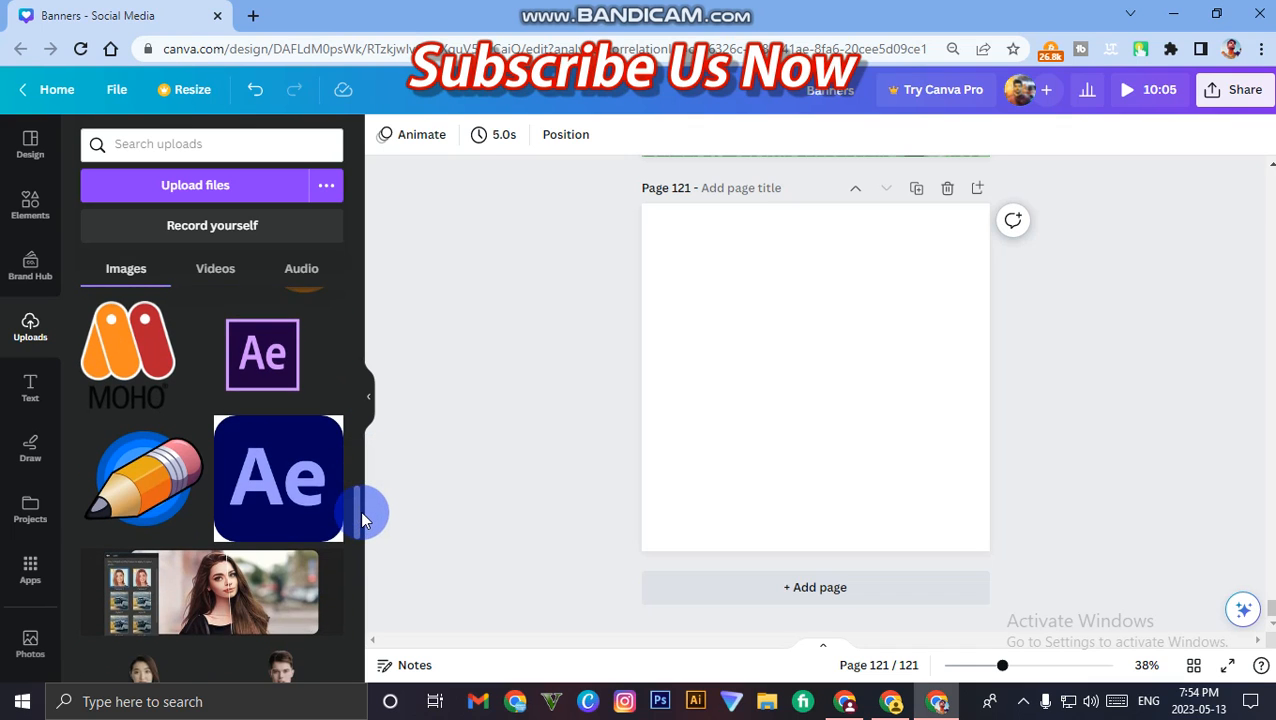
pyautogui.scroll(-3)
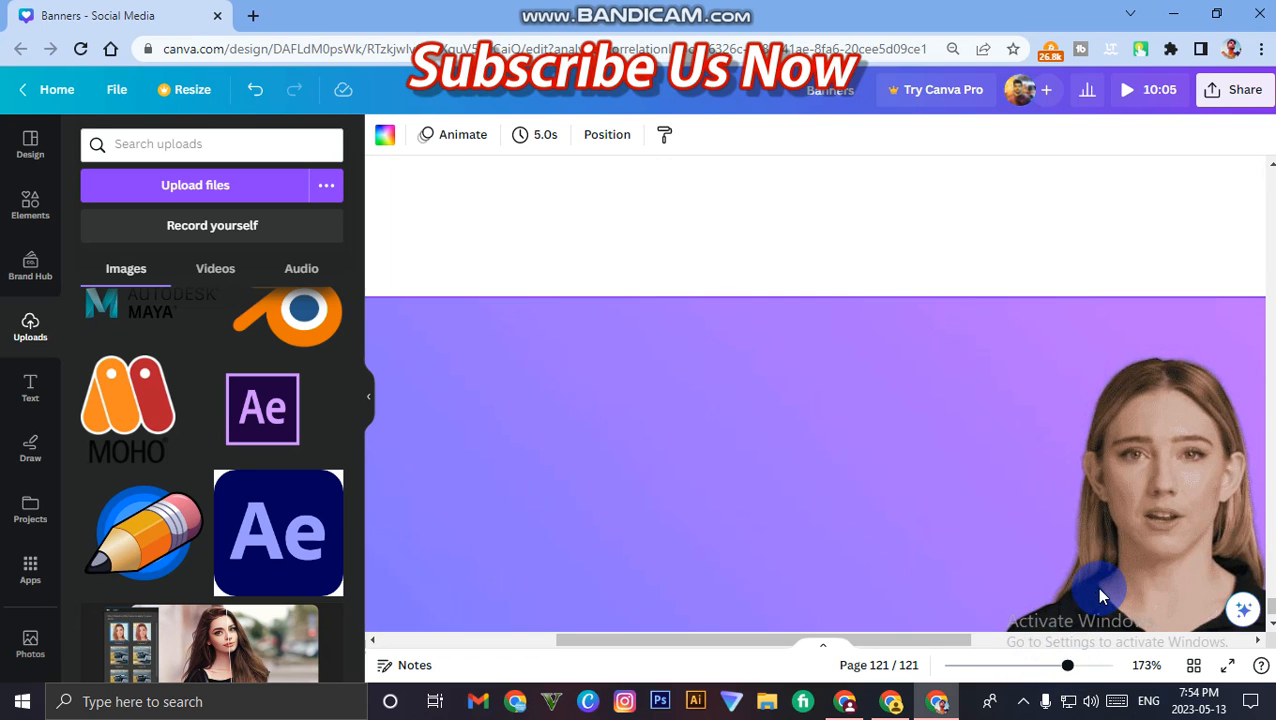
pyautogui.moveTo(1067, 664); pyautogui.dragTo(1058, 664)
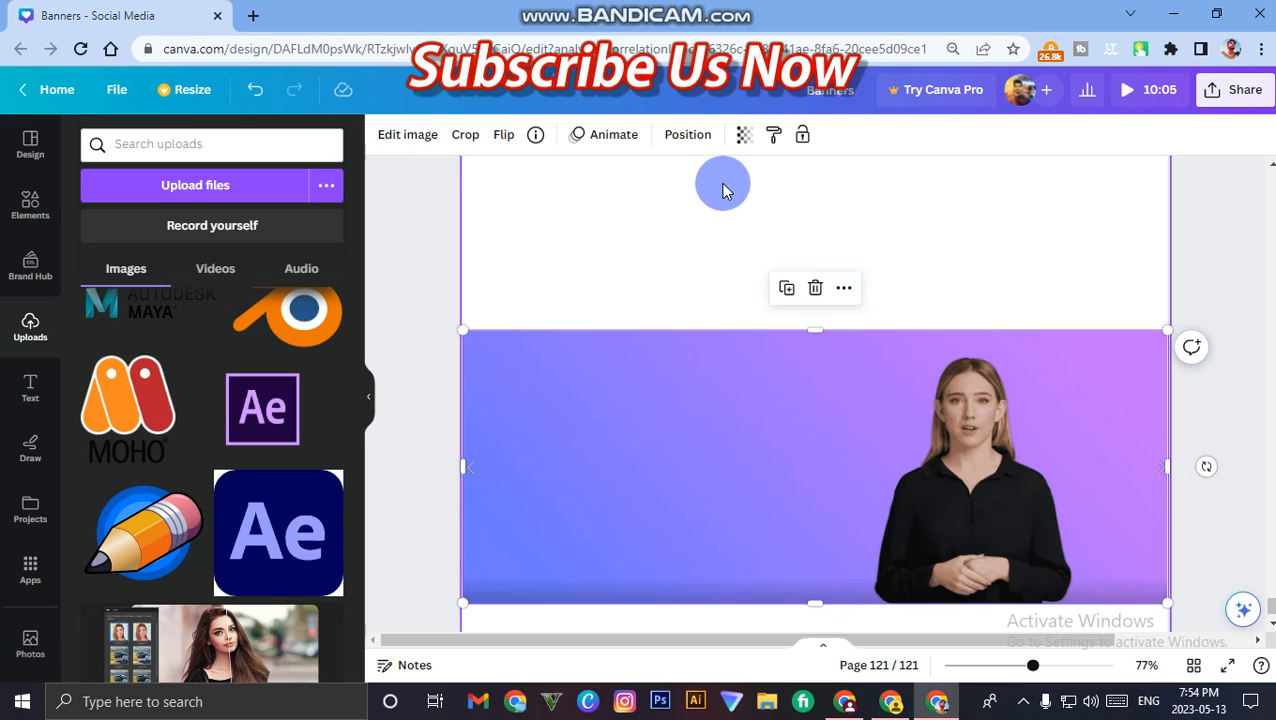
pyautogui.moveTo(772, 260)
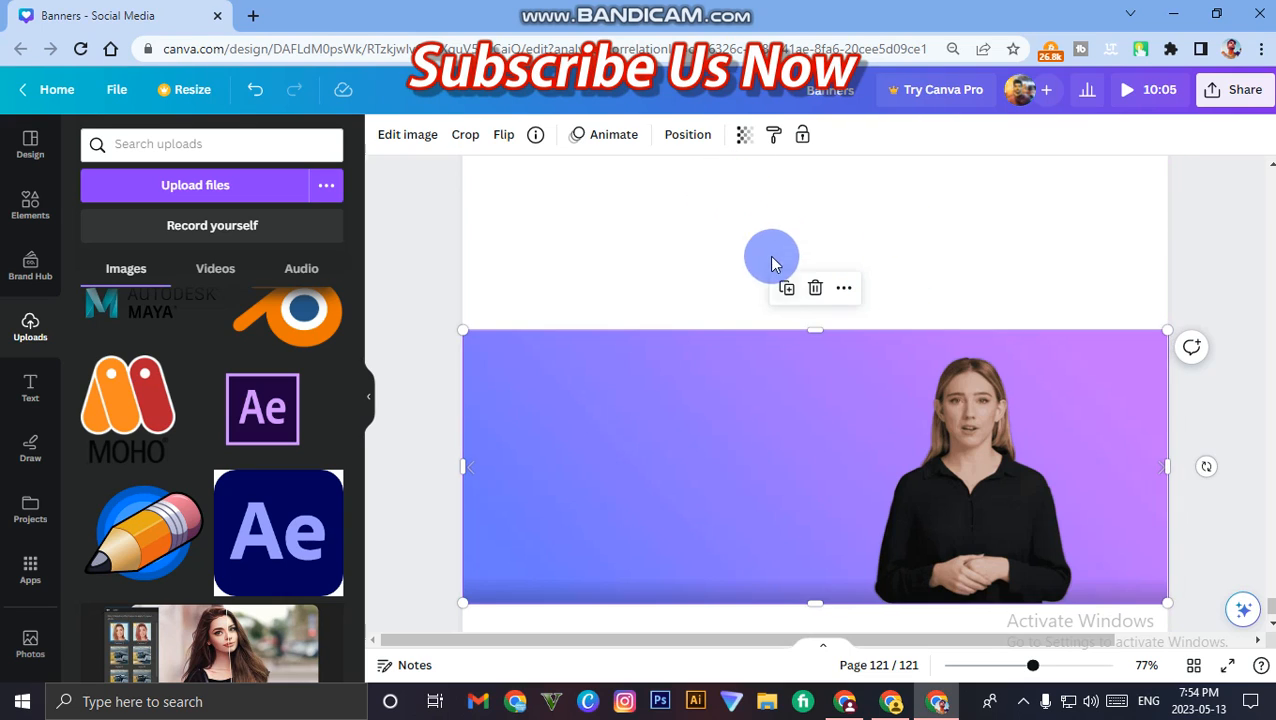
pyautogui.click(465, 134)
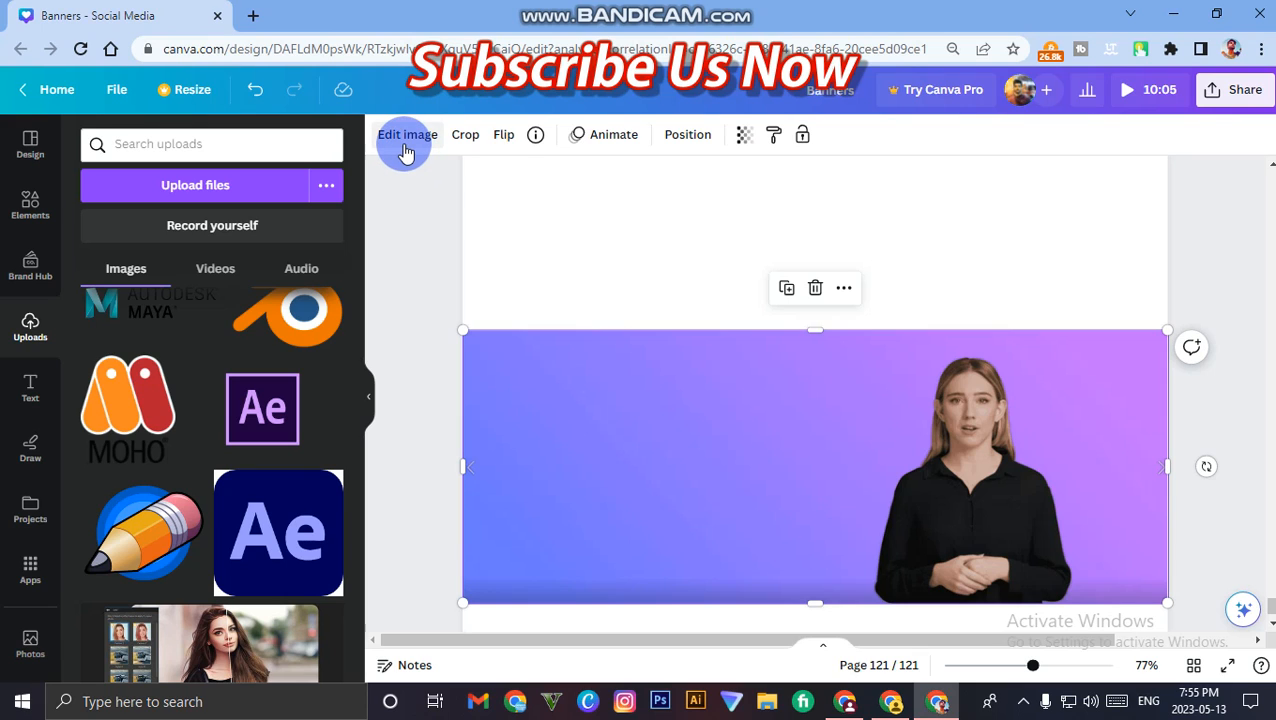
pyautogui.moveTo(415, 148)
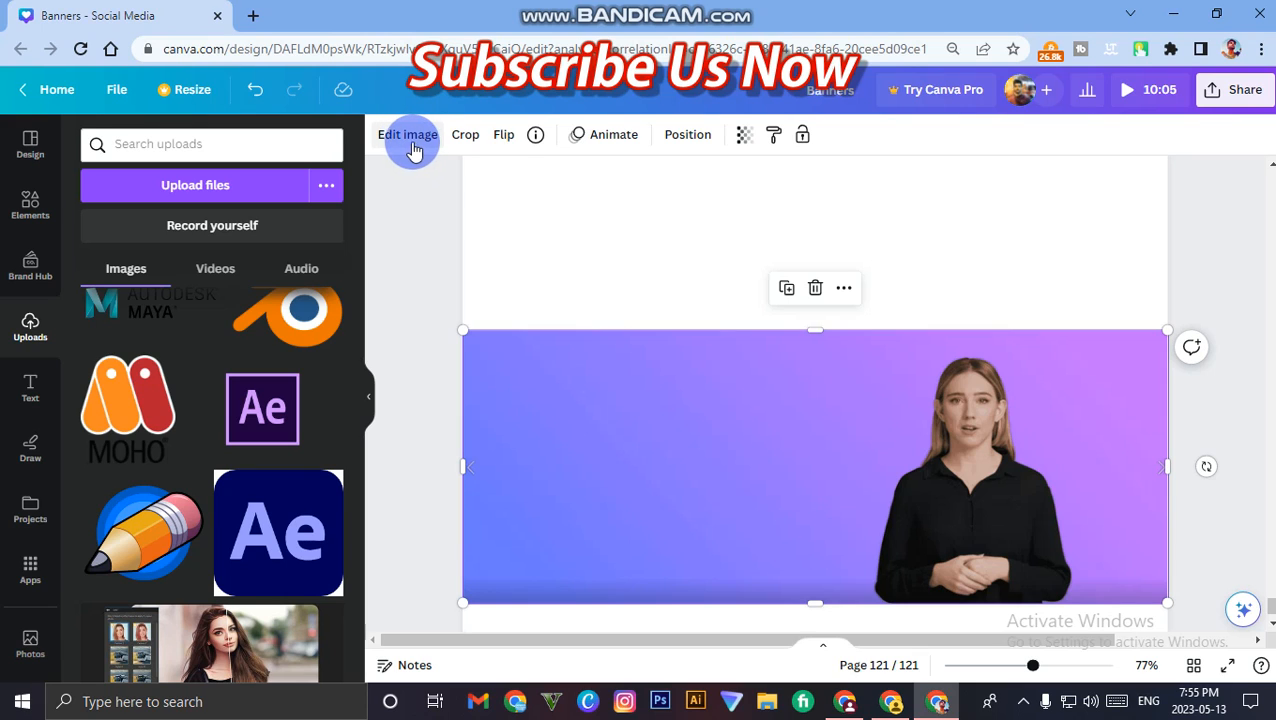
# - Open the presenter photo's Edit image Adjust settings and scroll down to the Blur slider
pyautogui.click(409, 134)
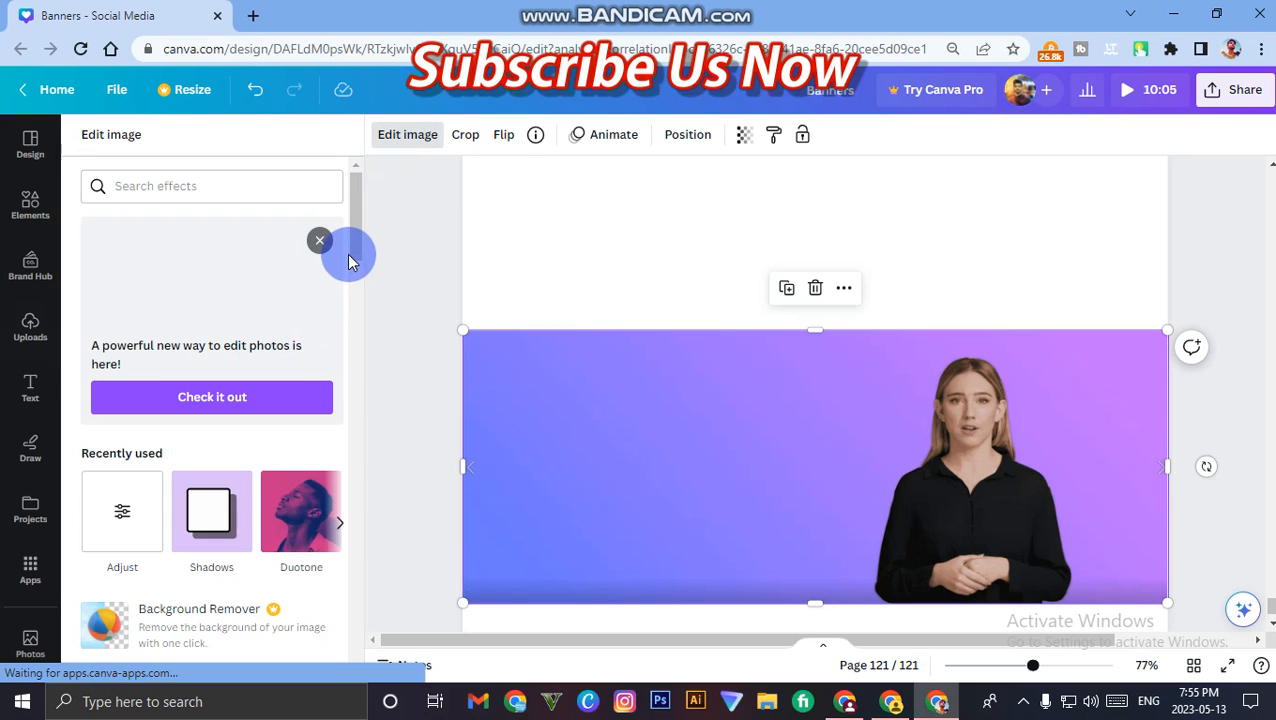
pyautogui.scroll(-3)
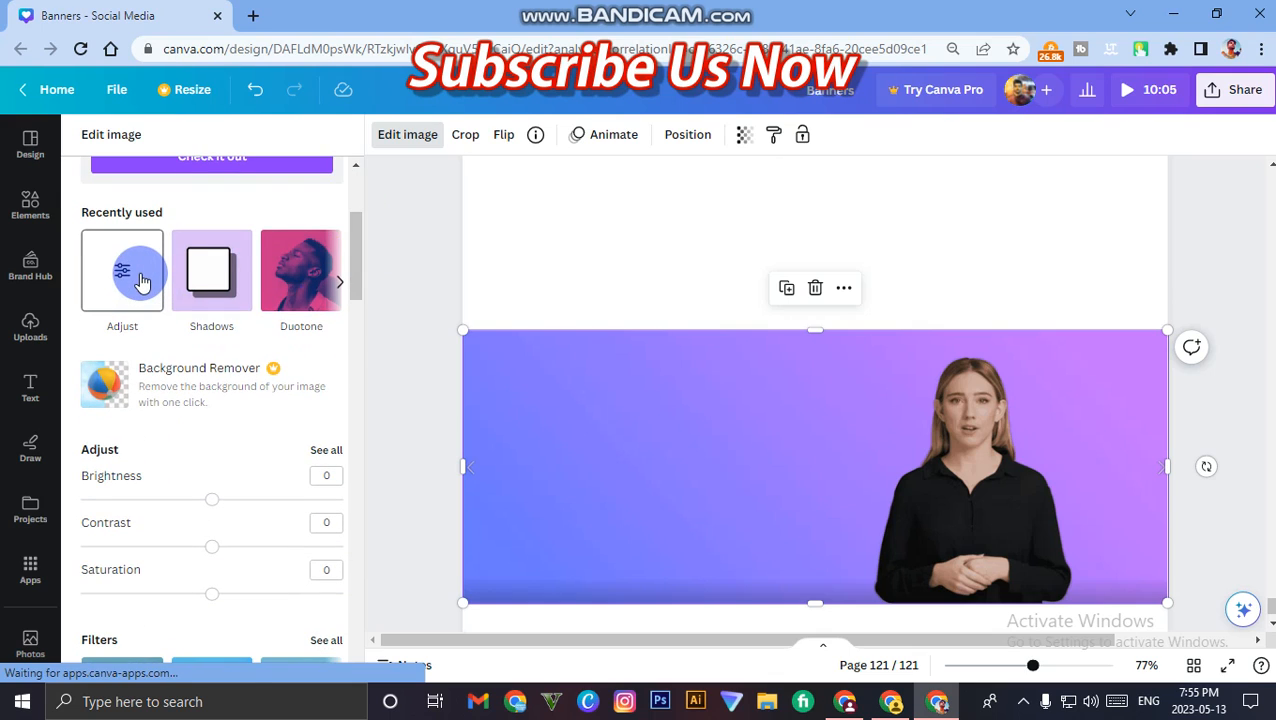
pyautogui.click(122, 270)
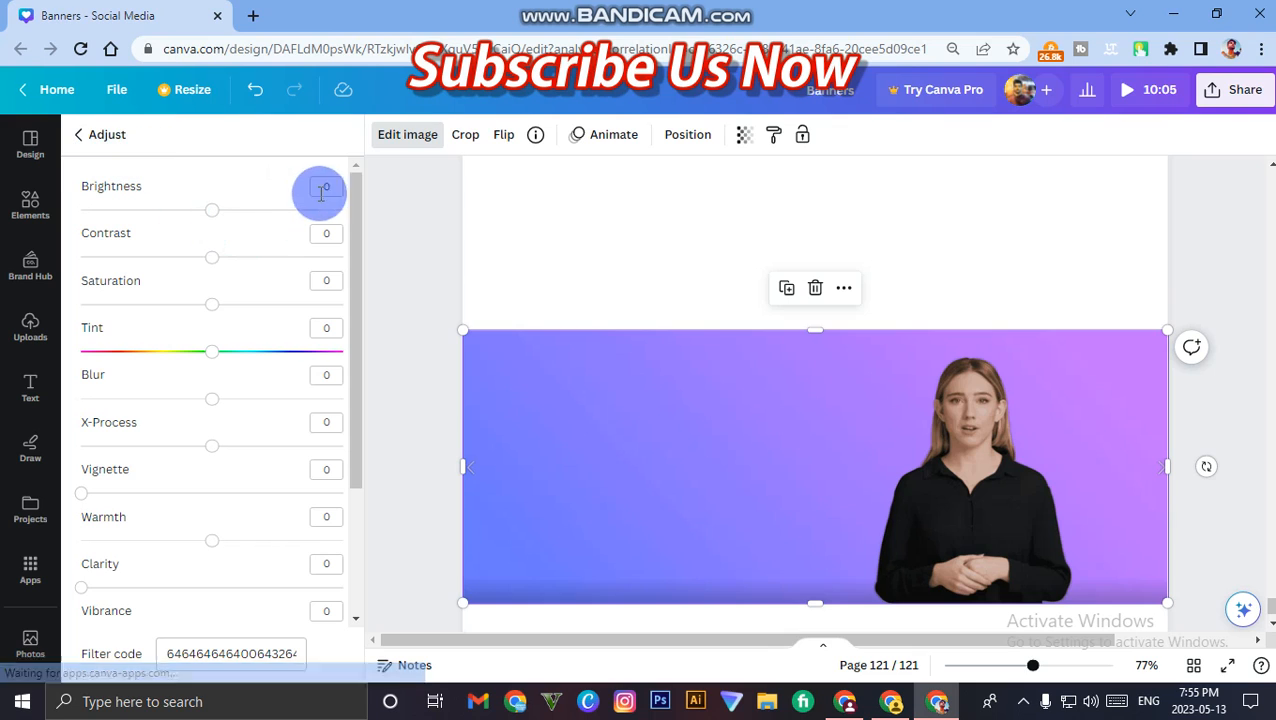
pyautogui.scroll(-3)
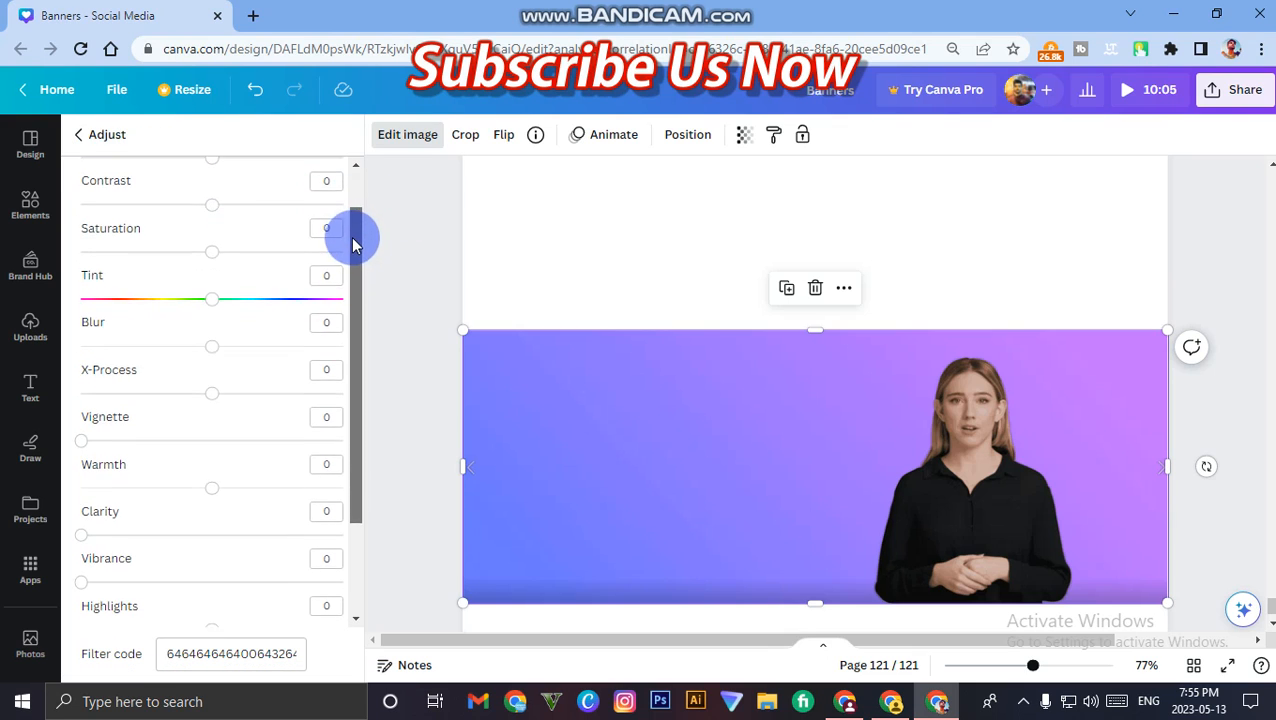
pyautogui.scroll(-3)
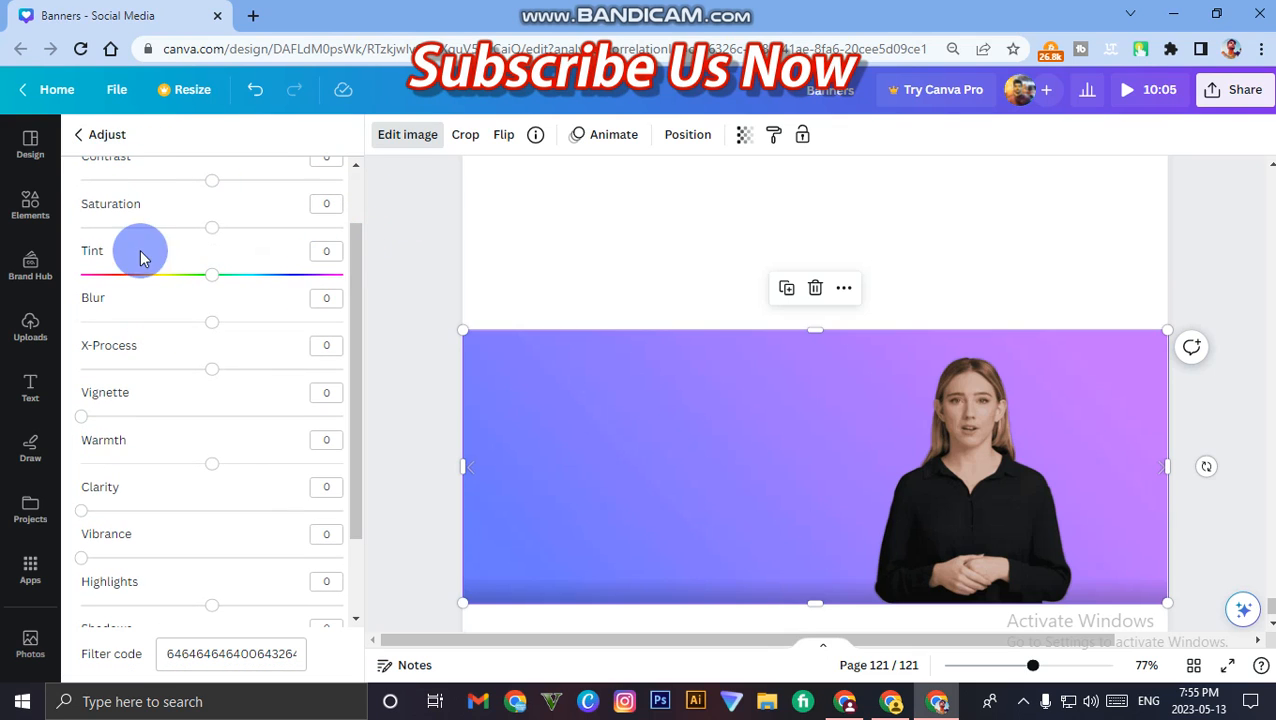
pyautogui.moveTo(255, 190)
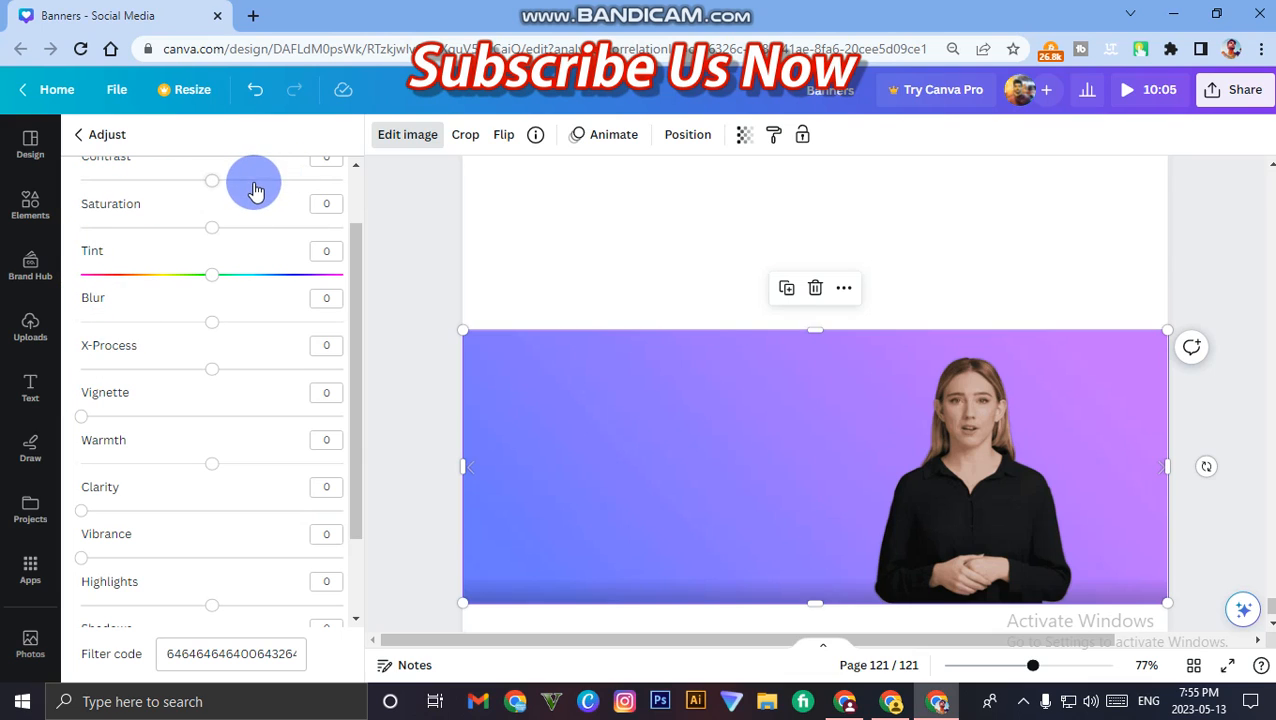
pyautogui.moveTo(162, 313)
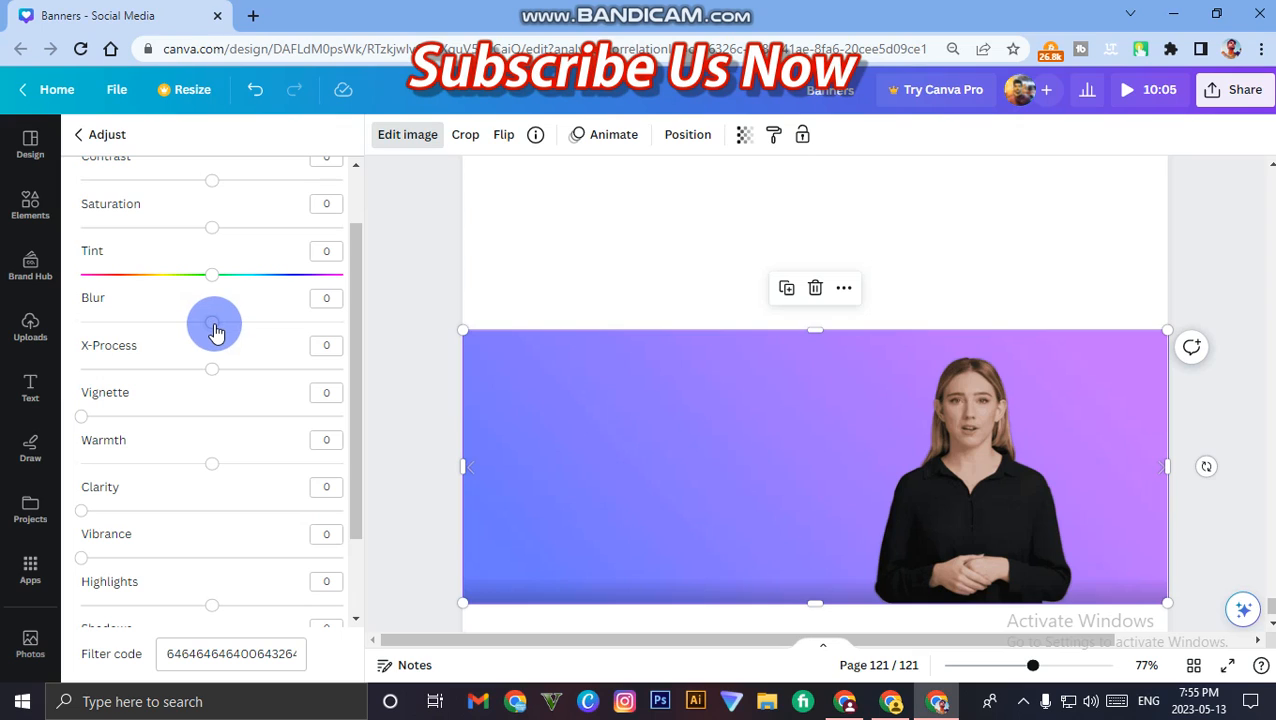
# - Test negative and positive Blur values on the photo, then return Blur to 0
pyautogui.moveTo(215, 322); pyautogui.dragTo(207, 322)
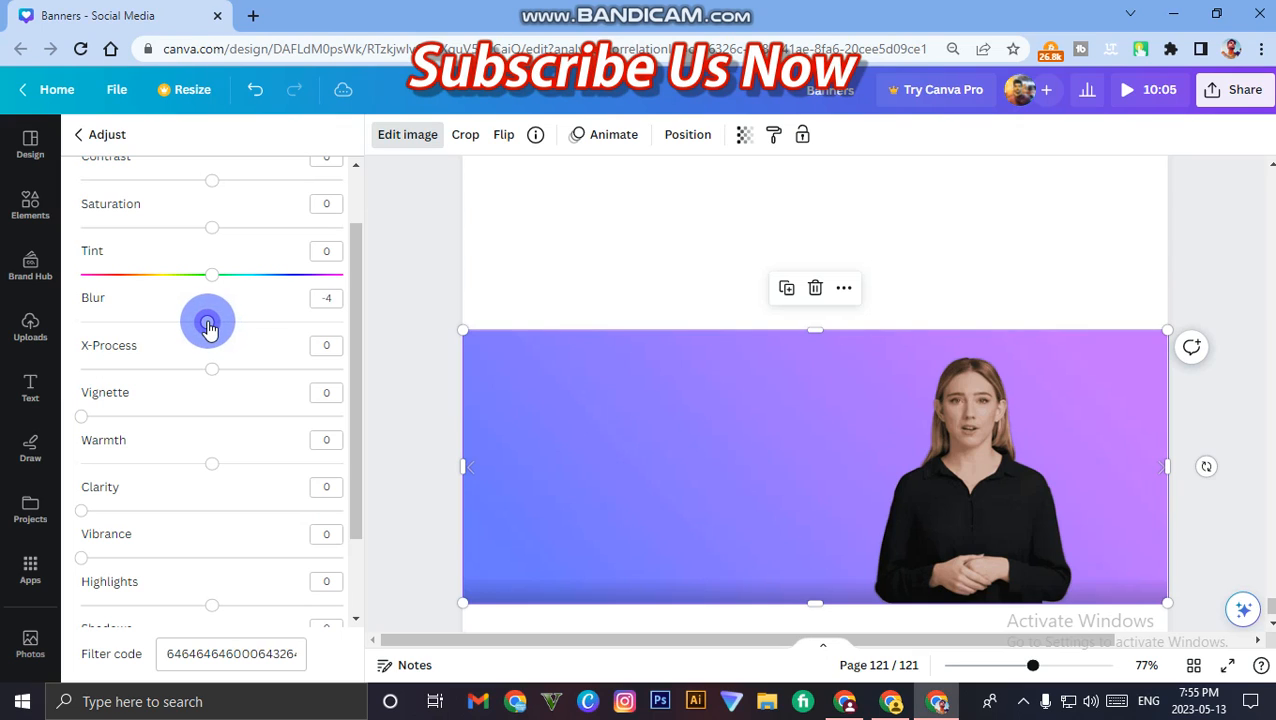
pyautogui.moveTo(208, 322); pyautogui.dragTo(190, 322)
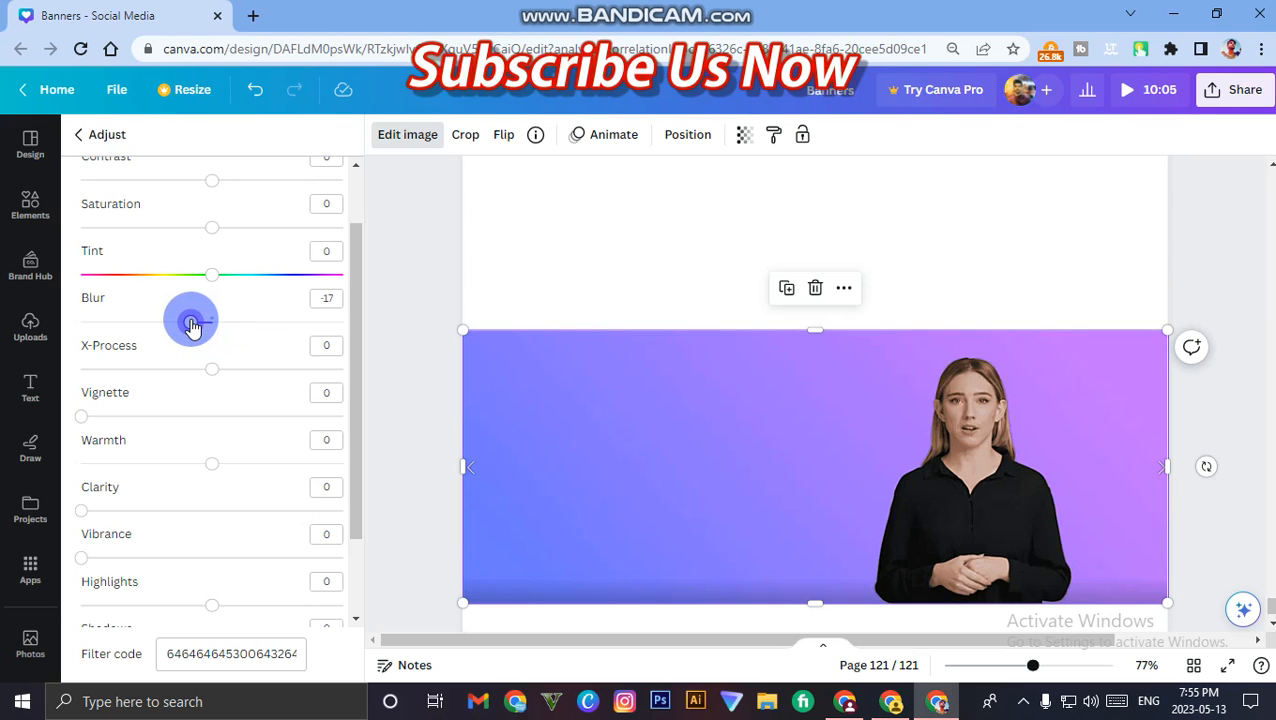
pyautogui.moveTo(190, 322); pyautogui.dragTo(197, 322)
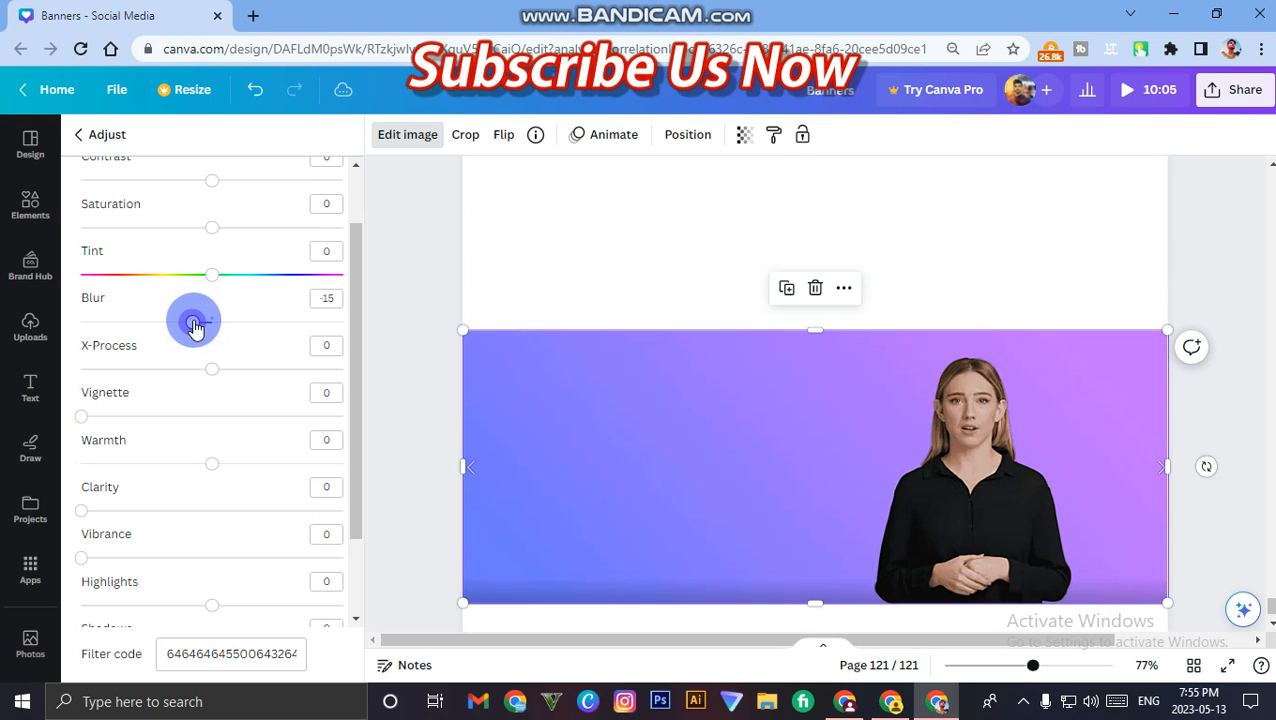
pyautogui.moveTo(193, 322); pyautogui.dragTo(227, 322)
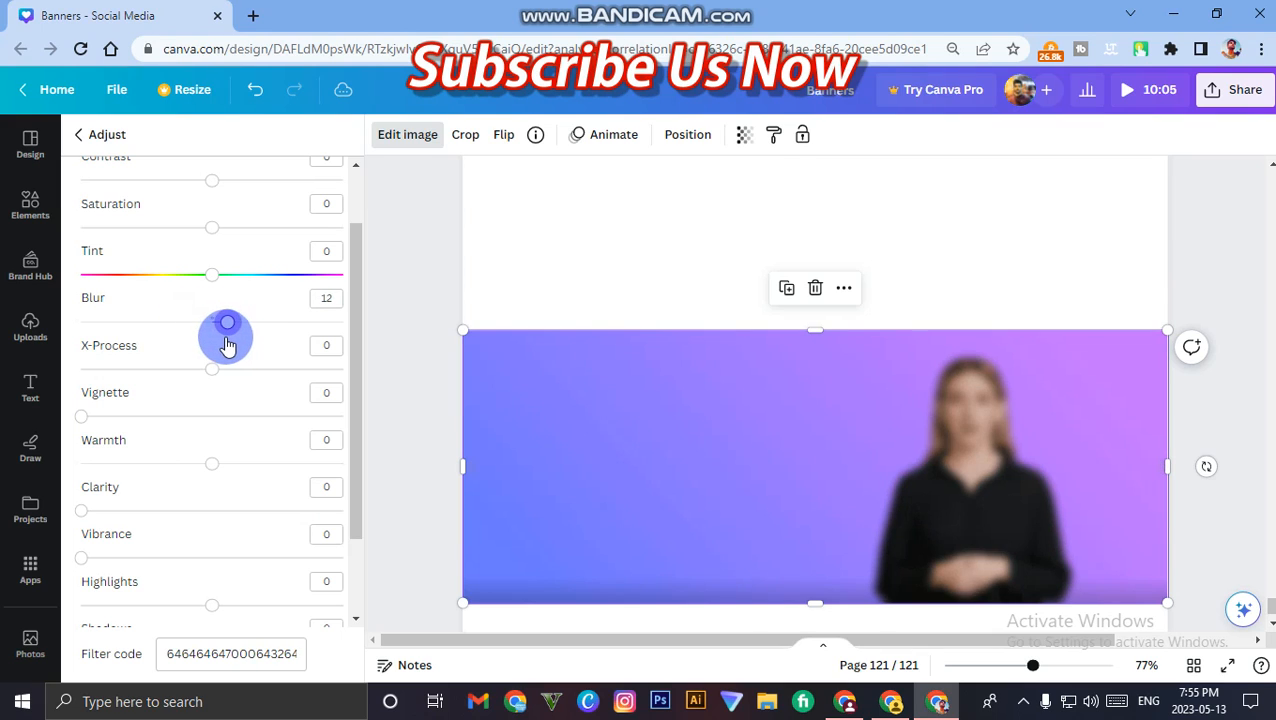
pyautogui.moveTo(226, 322); pyautogui.dragTo(211, 322)
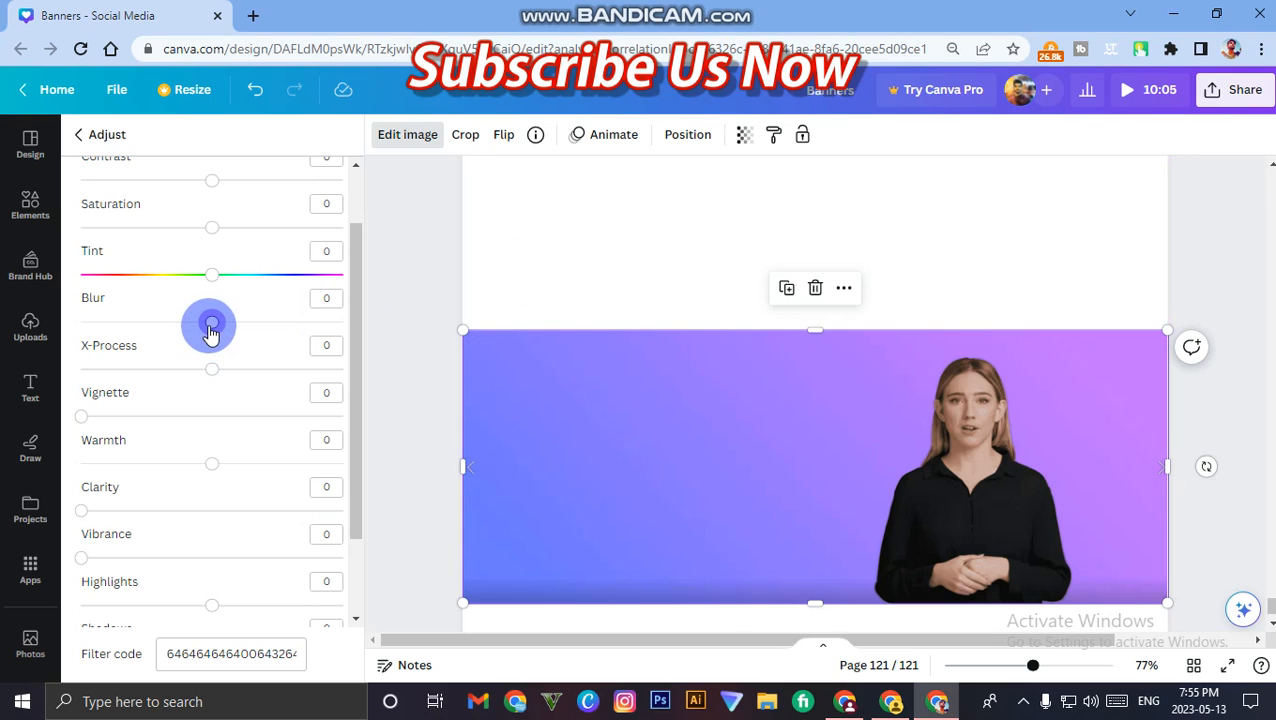
# - Sharpen the photo with negative Blur, trying -10 to -17 before settling at -12
pyautogui.moveTo(211, 321); pyautogui.dragTo(203, 321)
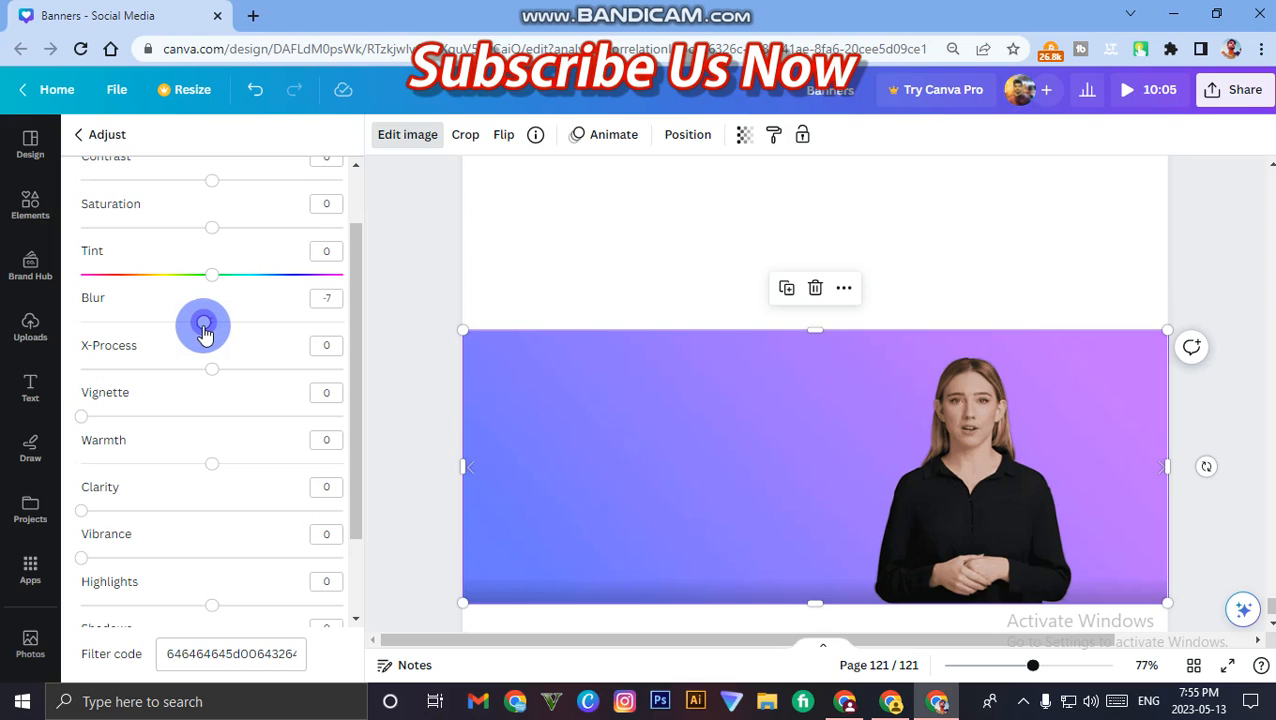
pyautogui.moveTo(205, 323); pyautogui.dragTo(200, 323)
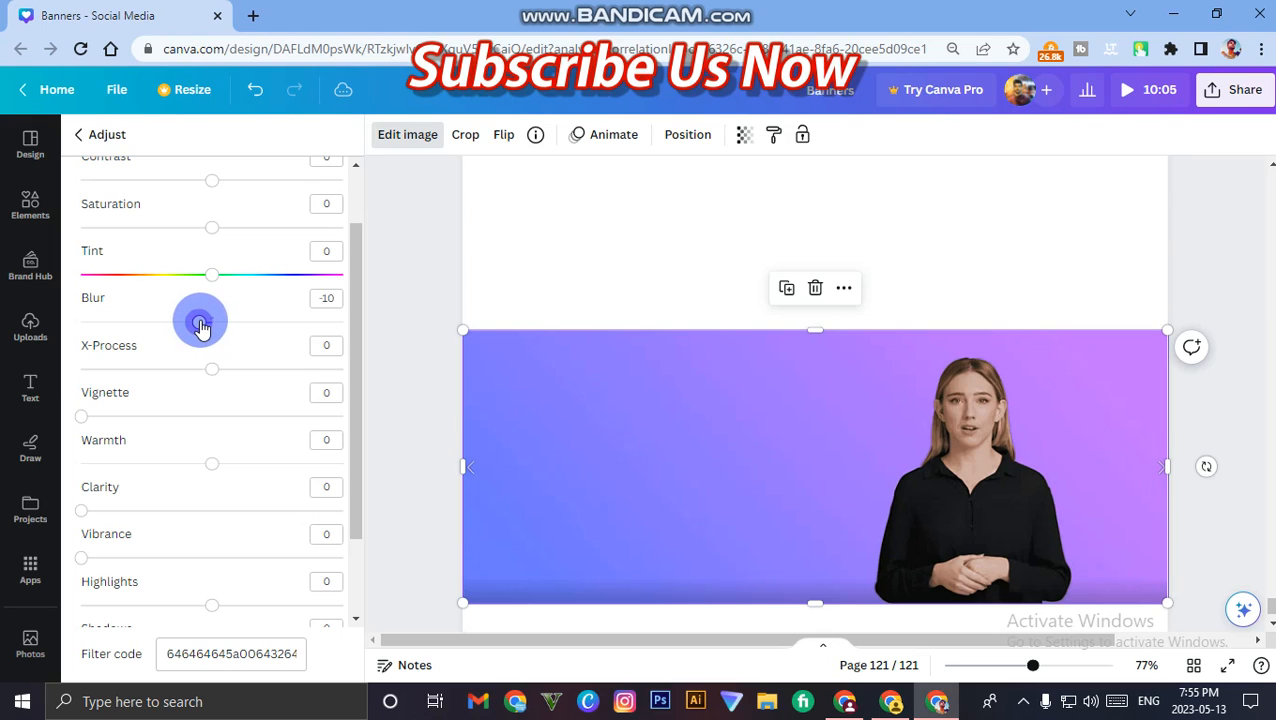
pyautogui.moveTo(200, 320); pyautogui.dragTo(195, 323)
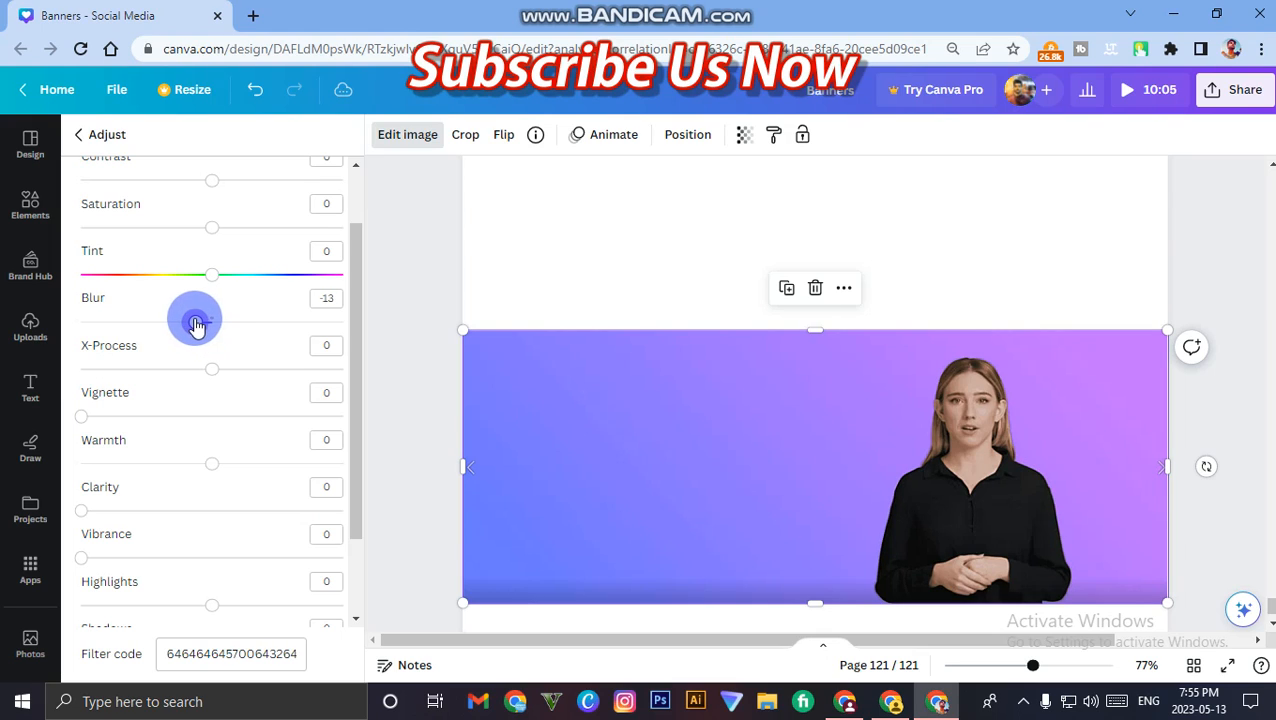
pyautogui.moveTo(195, 322); pyautogui.dragTo(198, 330)
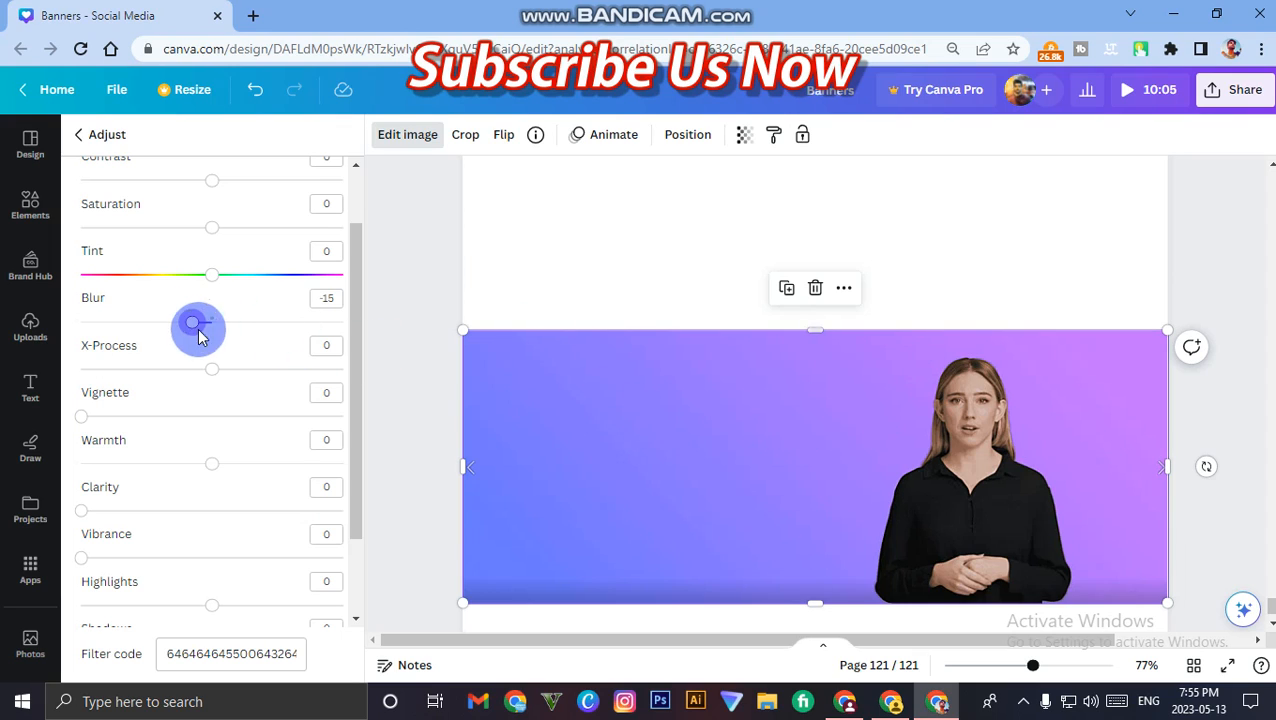
pyautogui.moveTo(205, 322); pyautogui.dragTo(198, 322)
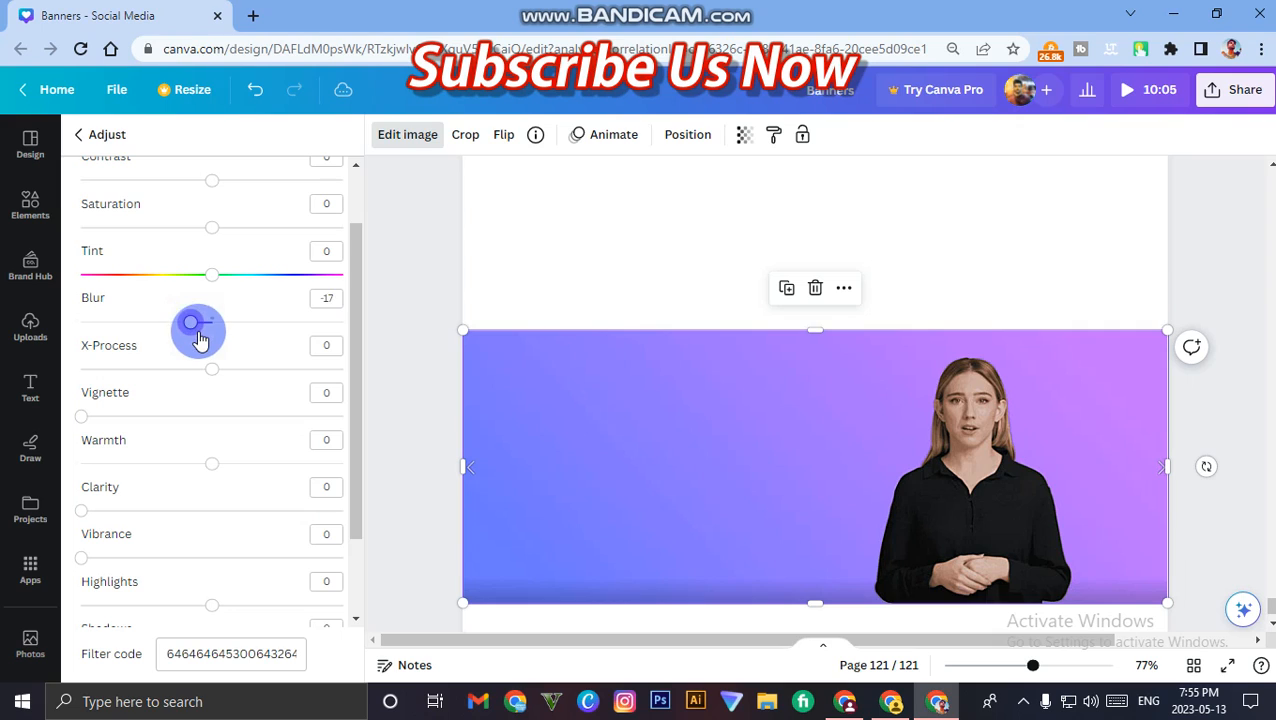
pyautogui.moveTo(197, 322); pyautogui.dragTo(207, 322)
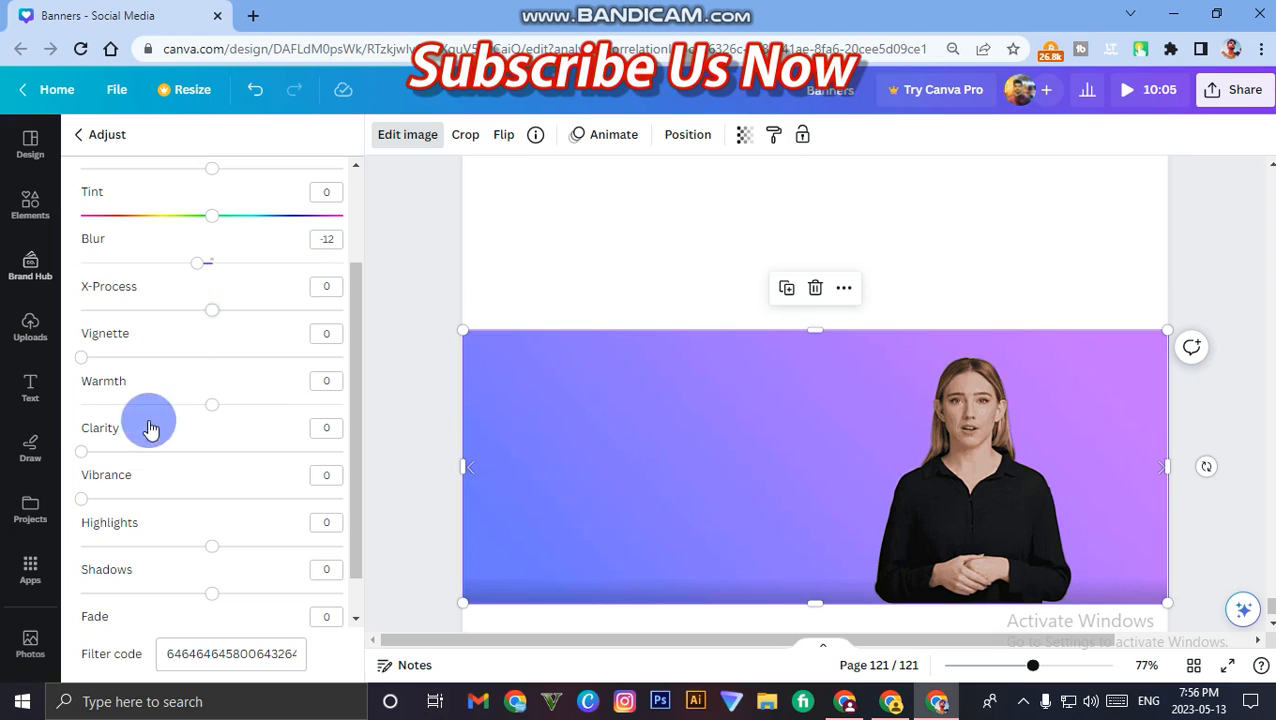
pyautogui.moveTo(202, 470)
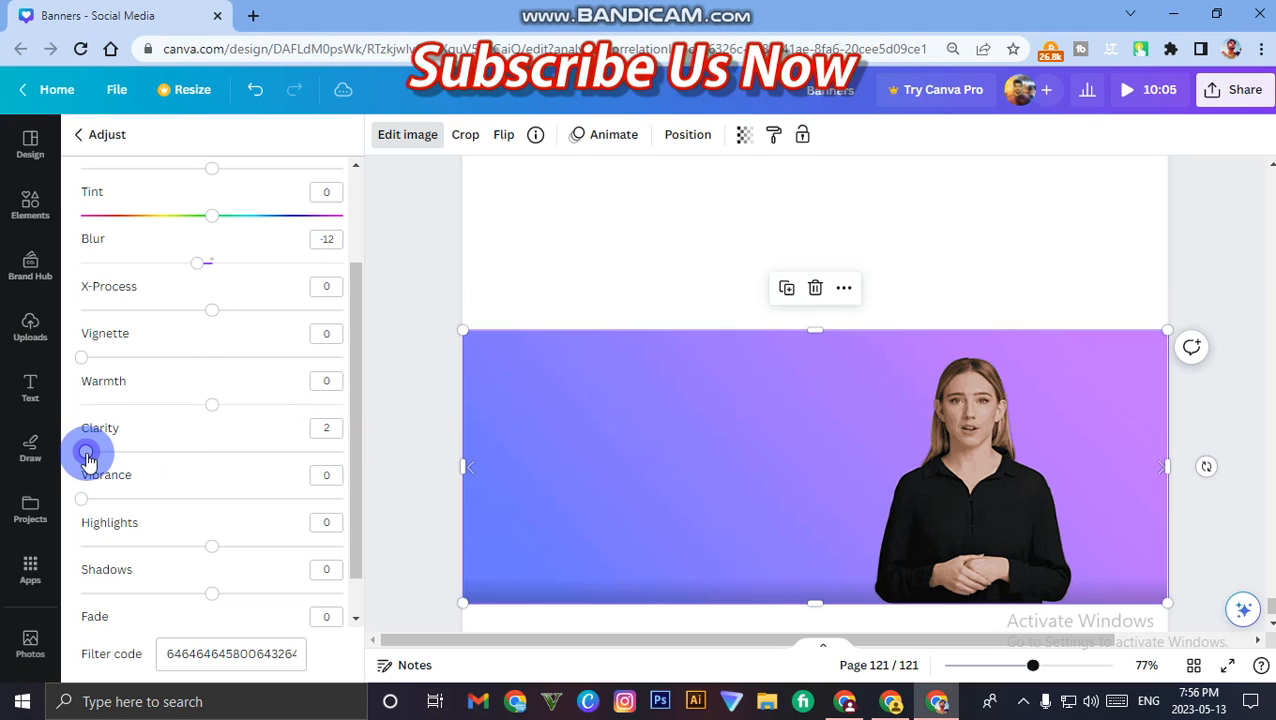
# - Raise Clarity briefly, bring it back to 3, then deselect the photo
pyautogui.moveTo(85, 452); pyautogui.dragTo(95, 452)
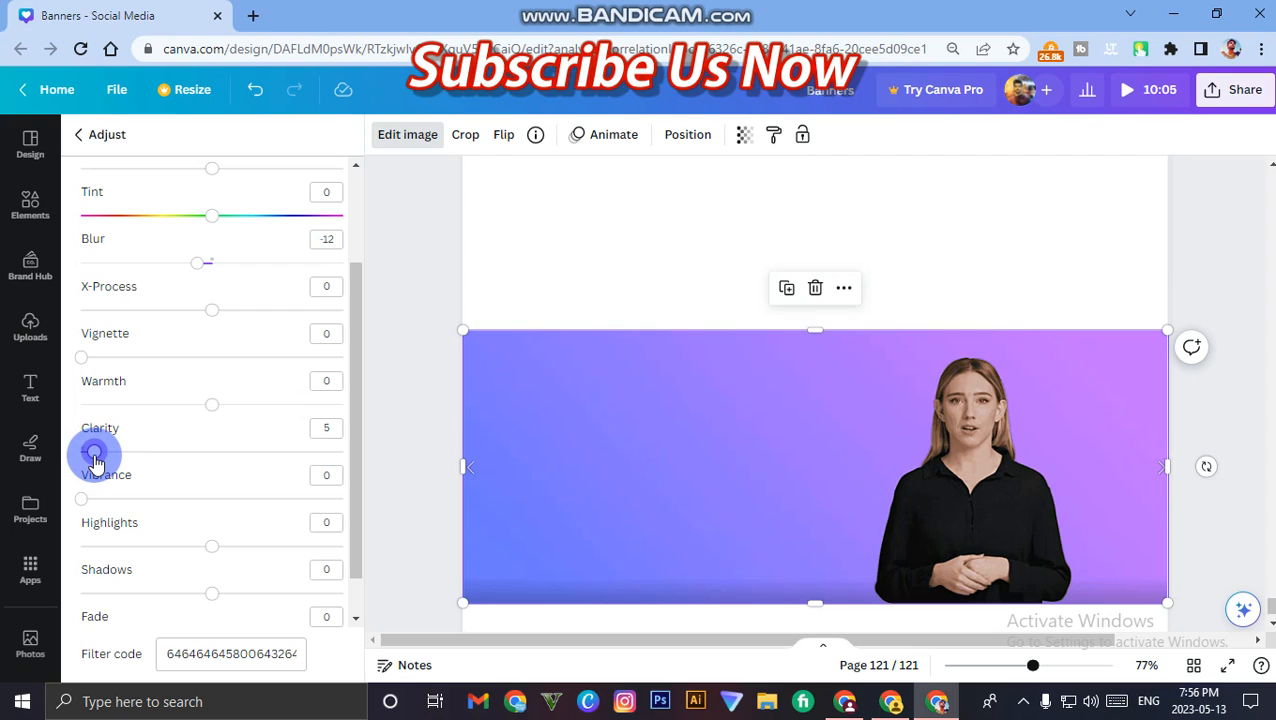
pyautogui.moveTo(95, 456); pyautogui.dragTo(88, 458)
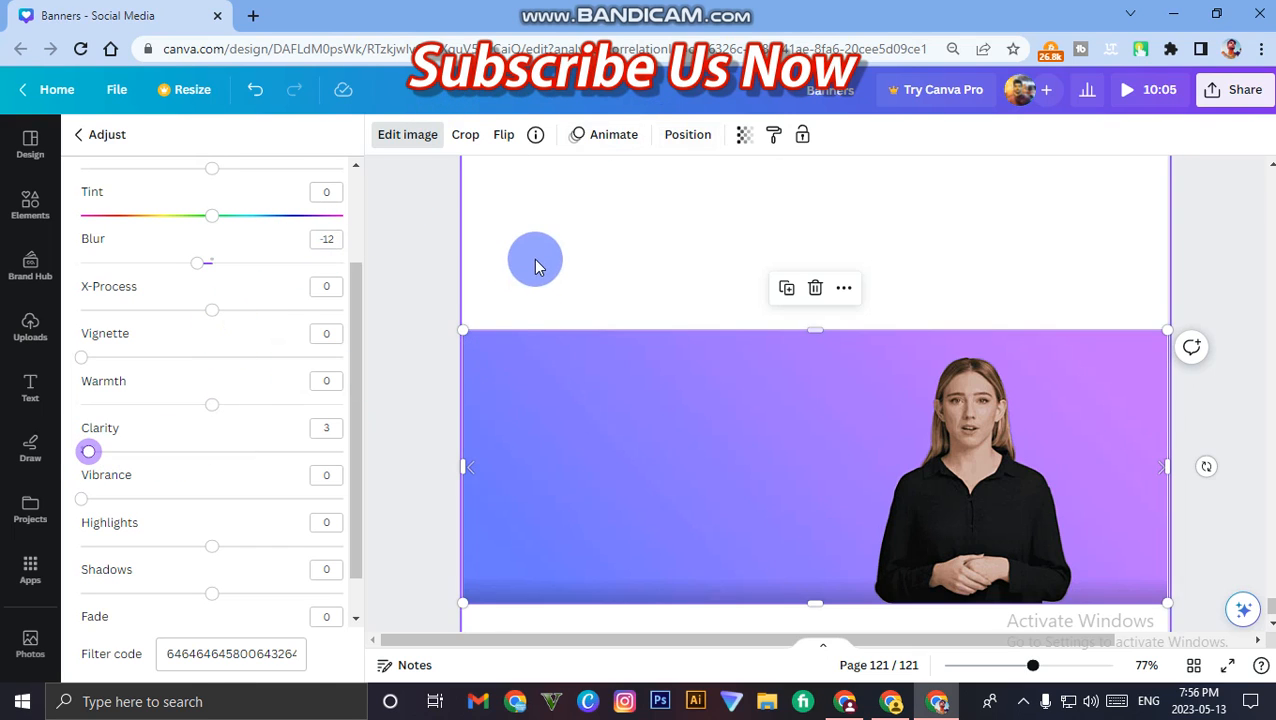
pyautogui.click(30, 325)
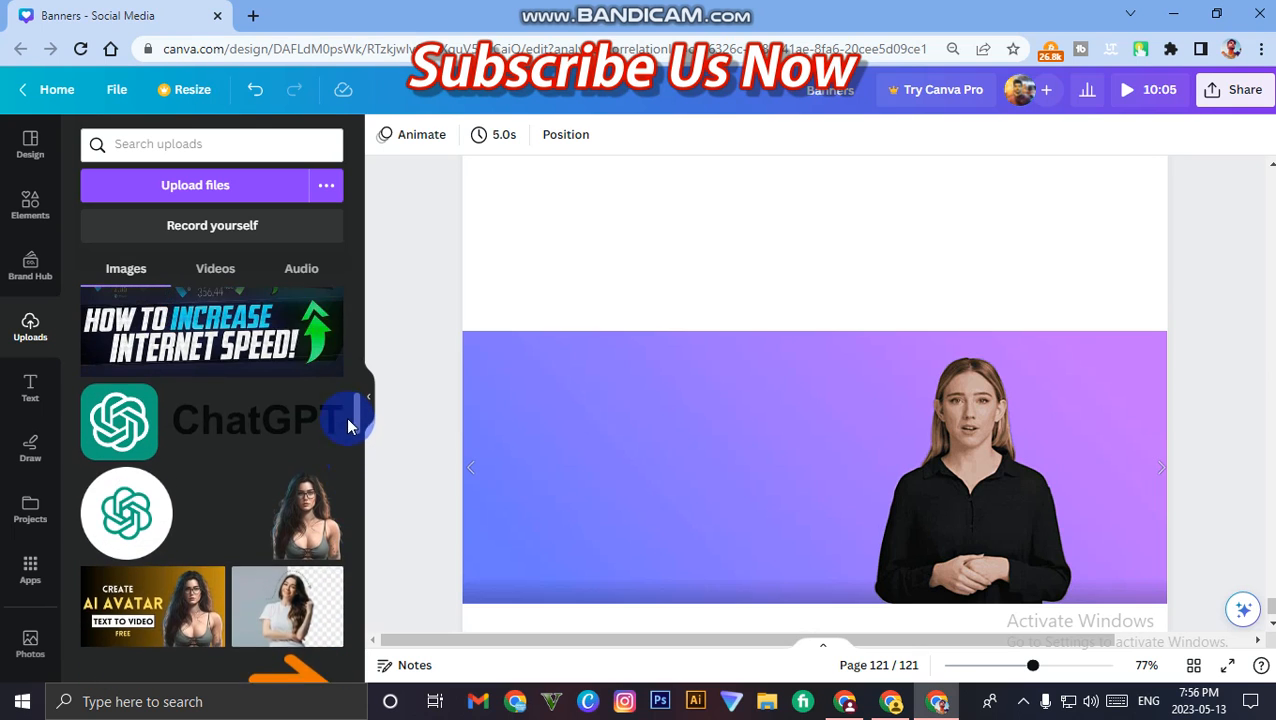
# - Scroll the uploads library to find the original presenter photo
pyautogui.scroll(-3)
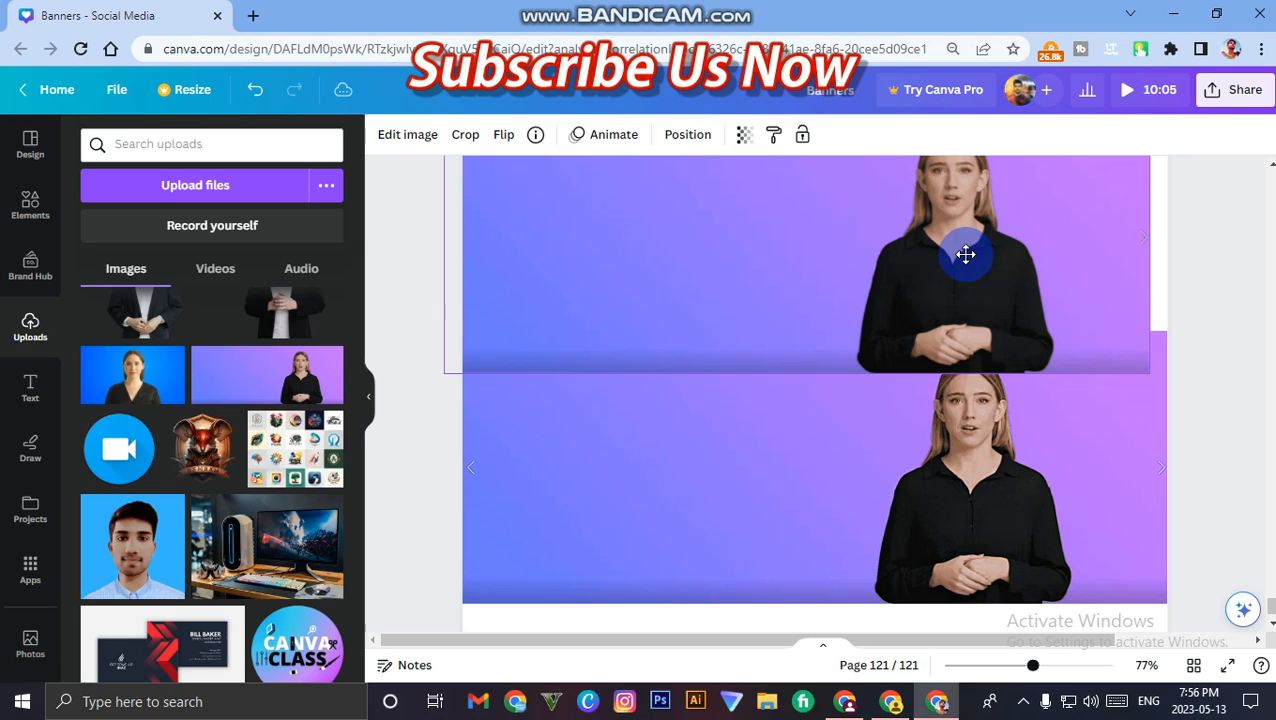
pyautogui.scroll(-3)
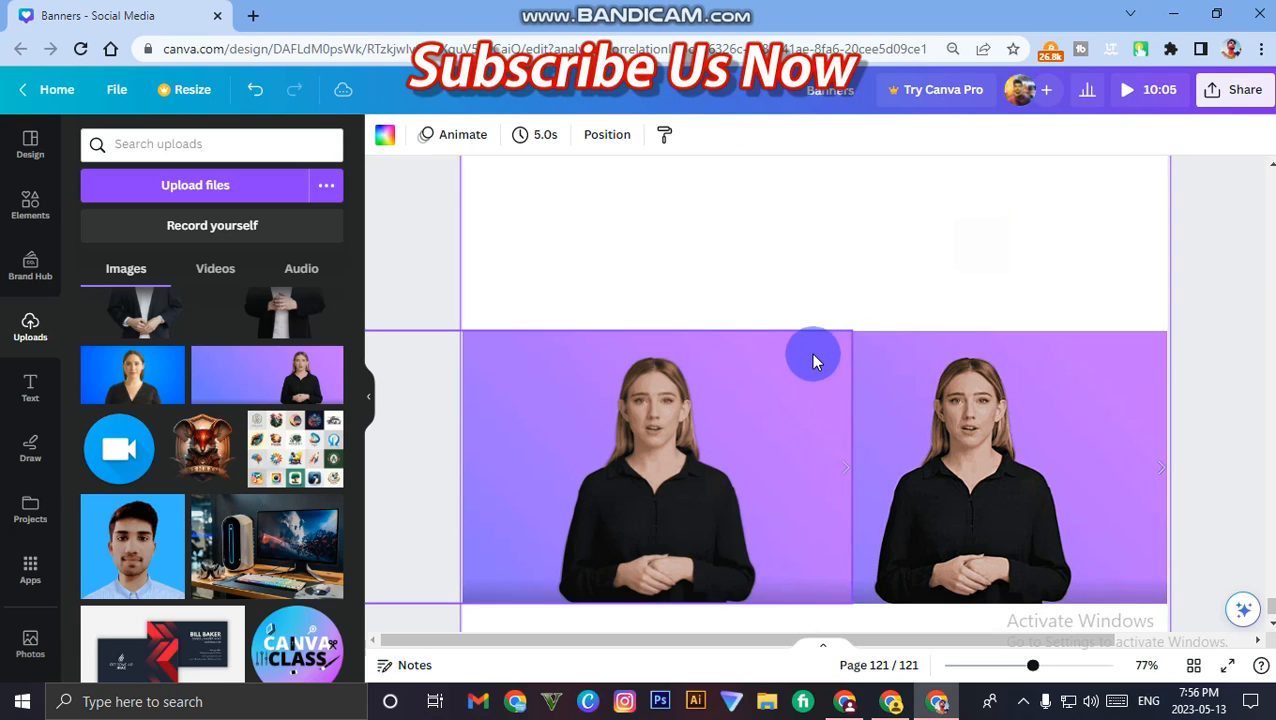
pyautogui.moveTo(979, 315)
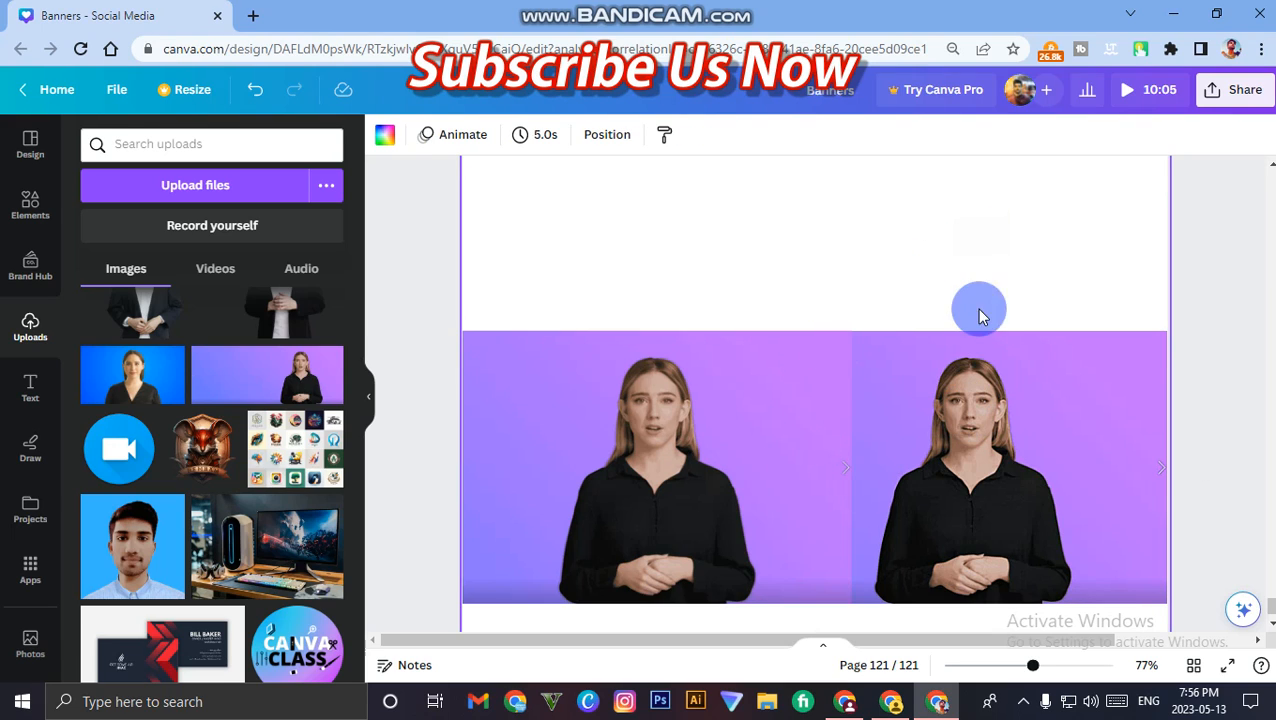
pyautogui.moveTo(962, 303)
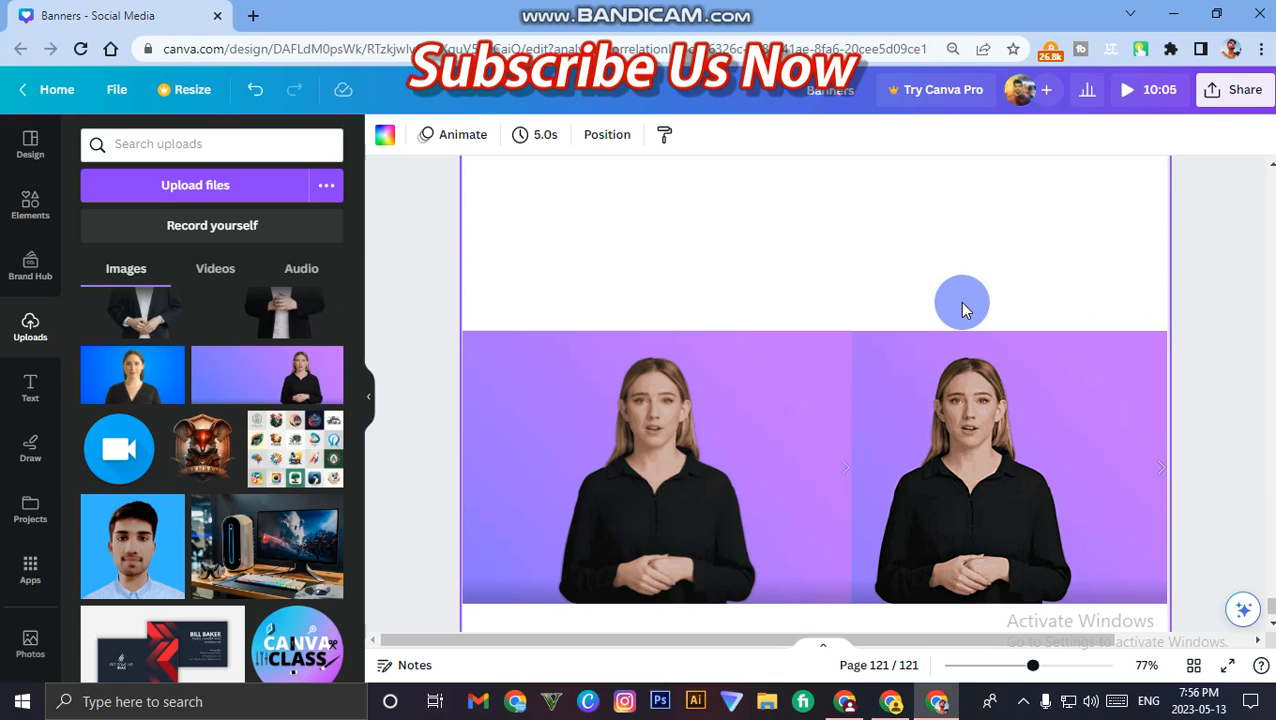
pyautogui.moveTo(827, 588)
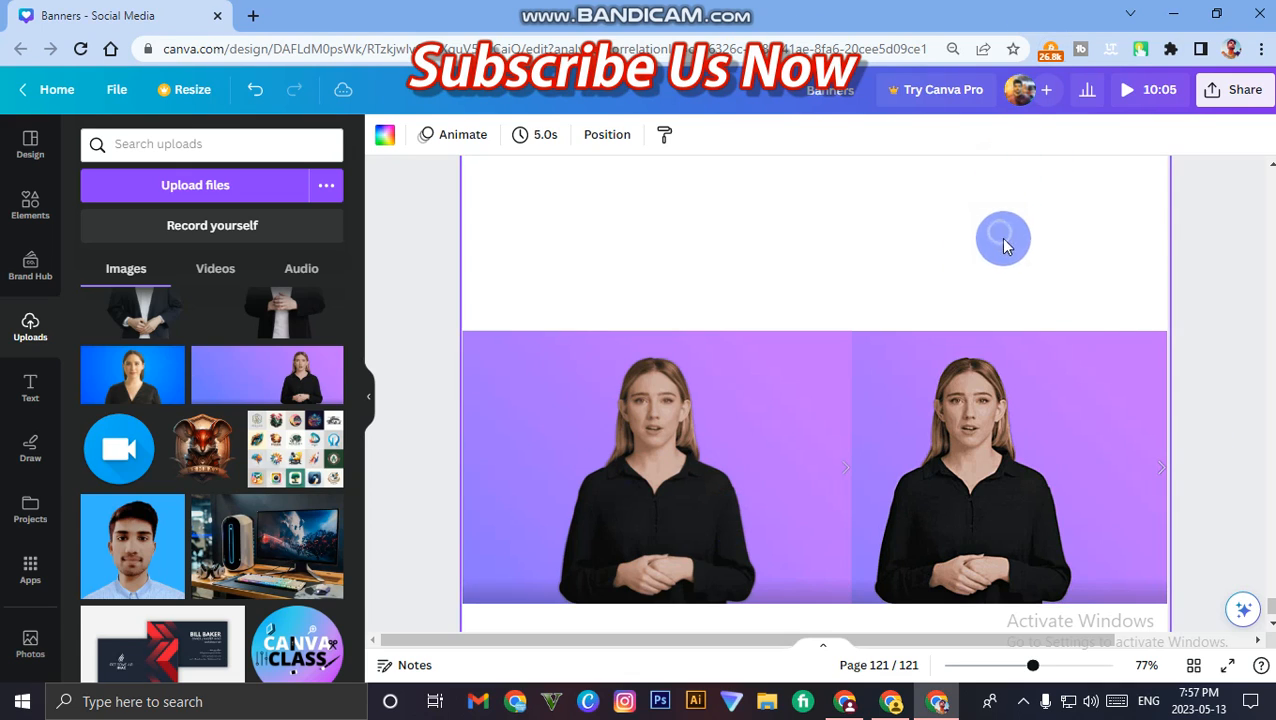
pyautogui.moveTo(1072, 298)
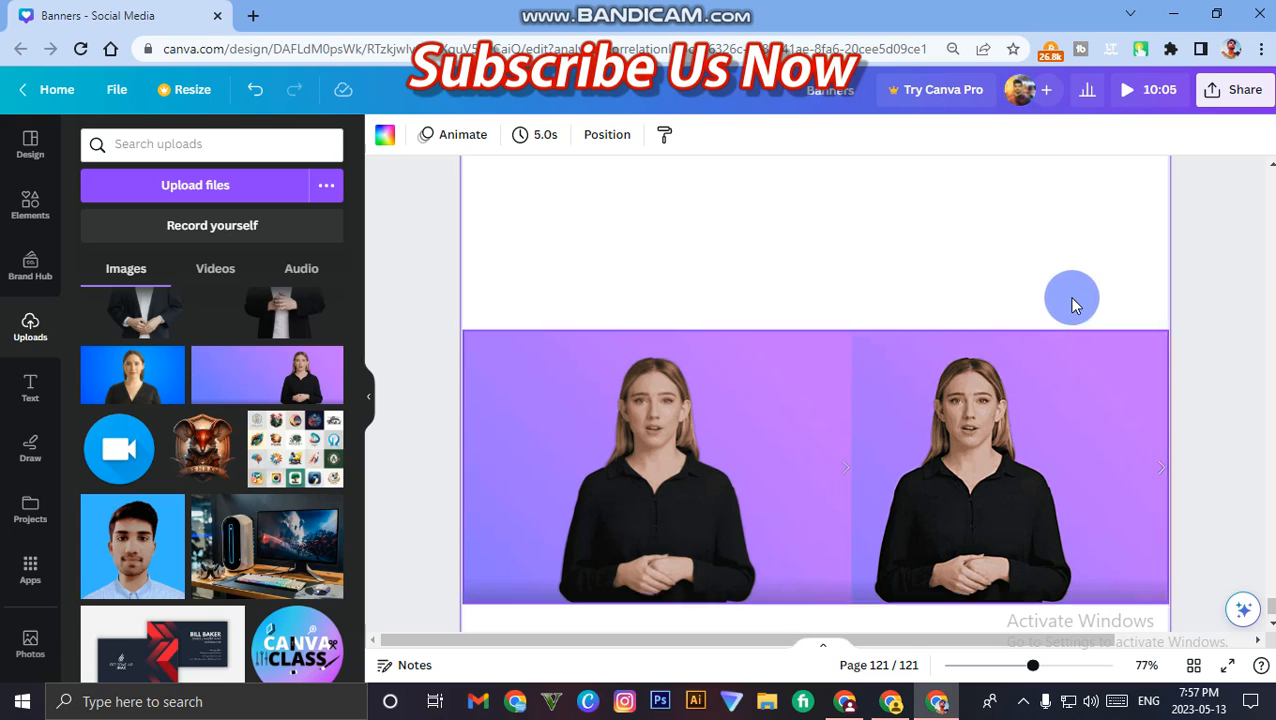